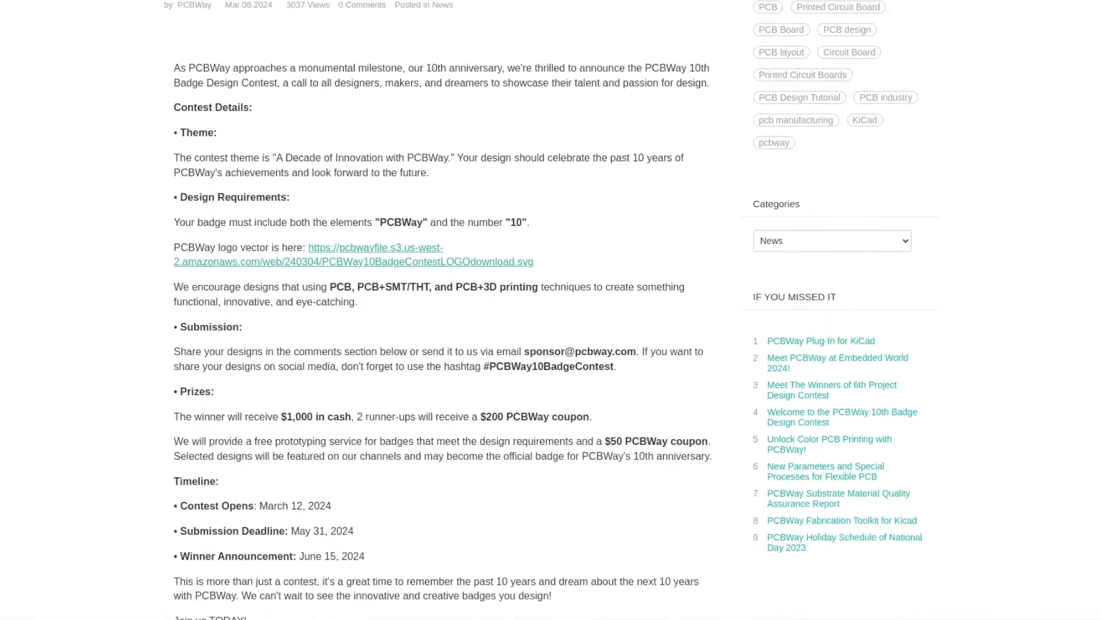
Review the NAS local user accounts in Access Control
{"action": "scroll", "scroll_direction": "down", "scroll_amount": 3}
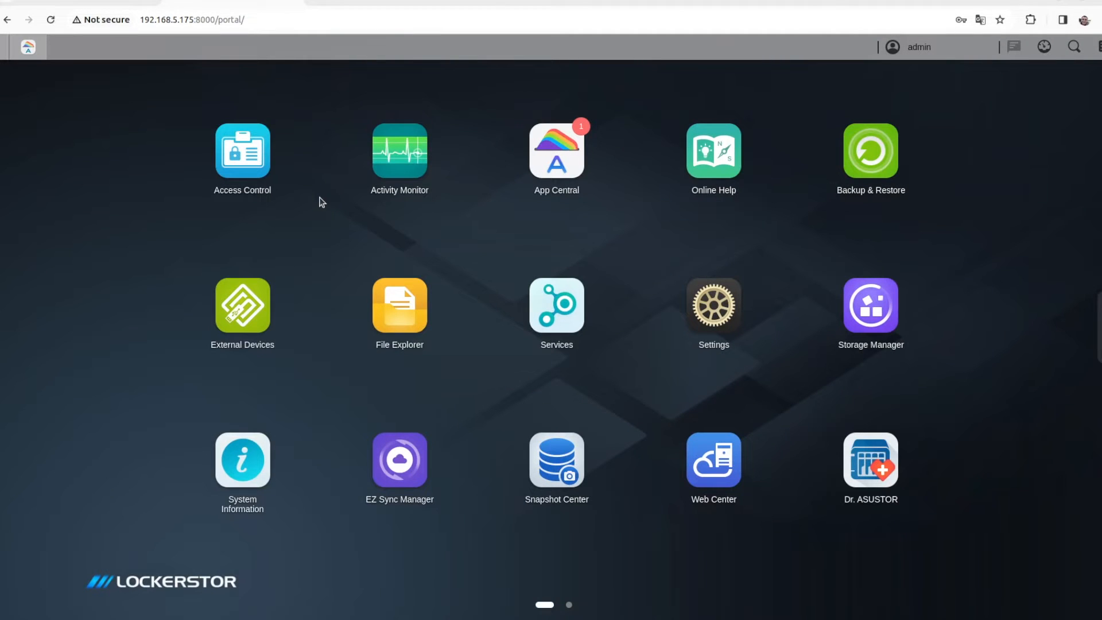
{"action": "mouse_move", "coordinate": [245, 166]}
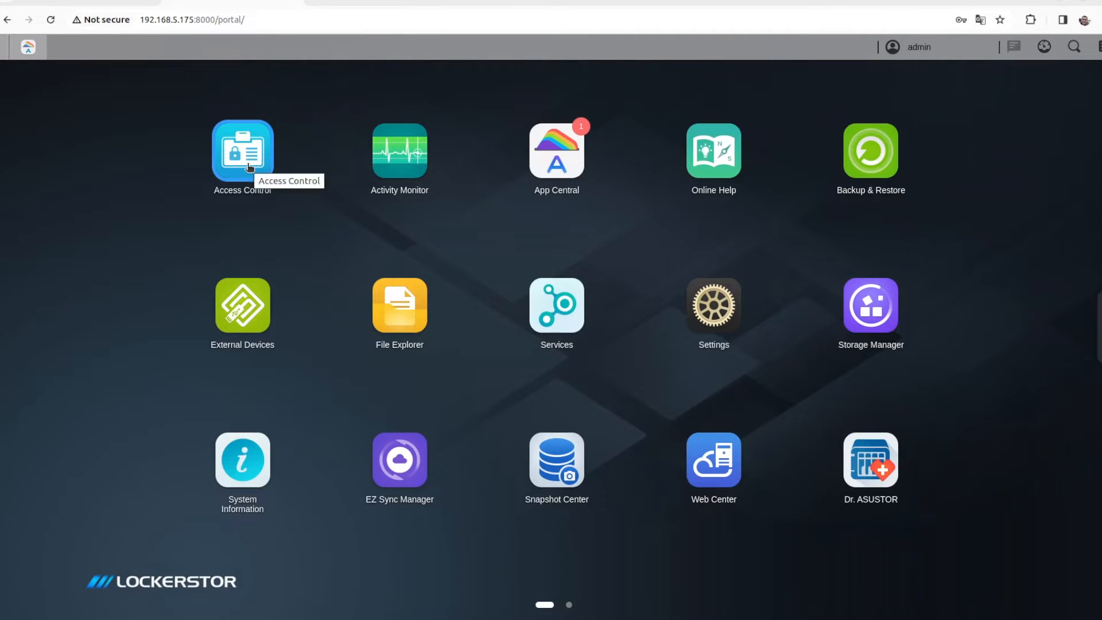
{"action": "left_click", "coordinate": [241, 151]}
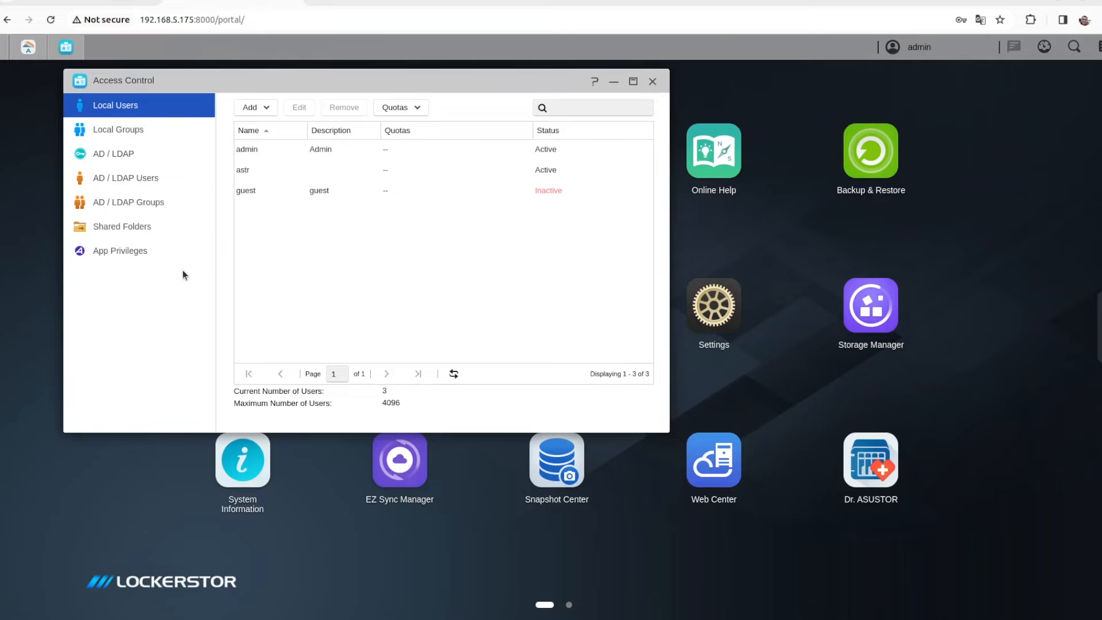
{"action": "mouse_move", "coordinate": [226, 264]}
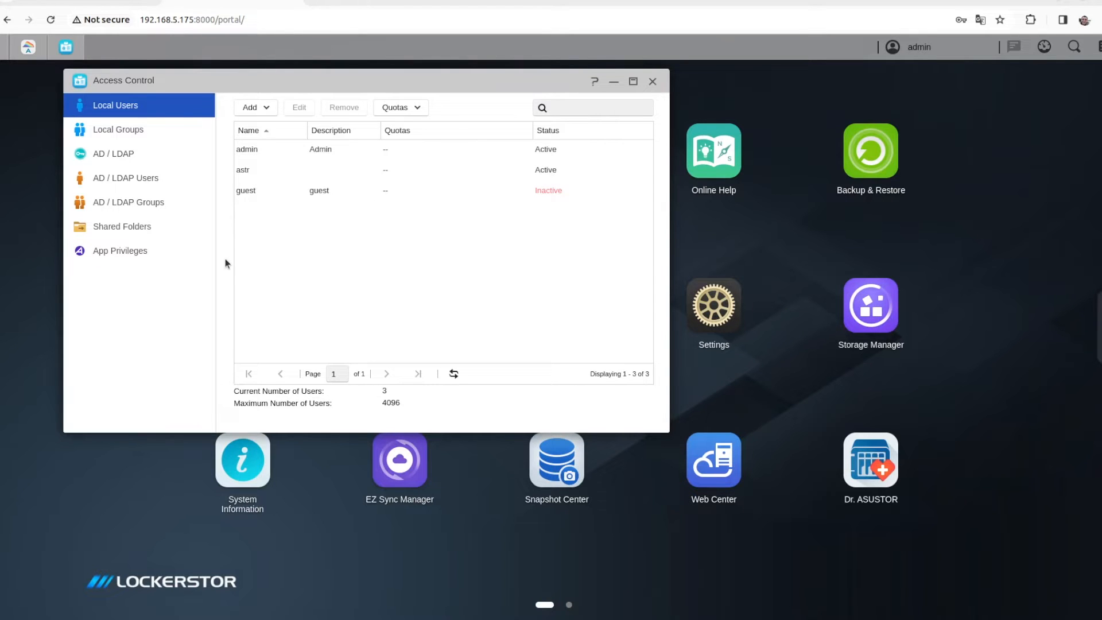
{"action": "left_click", "coordinate": [652, 80]}
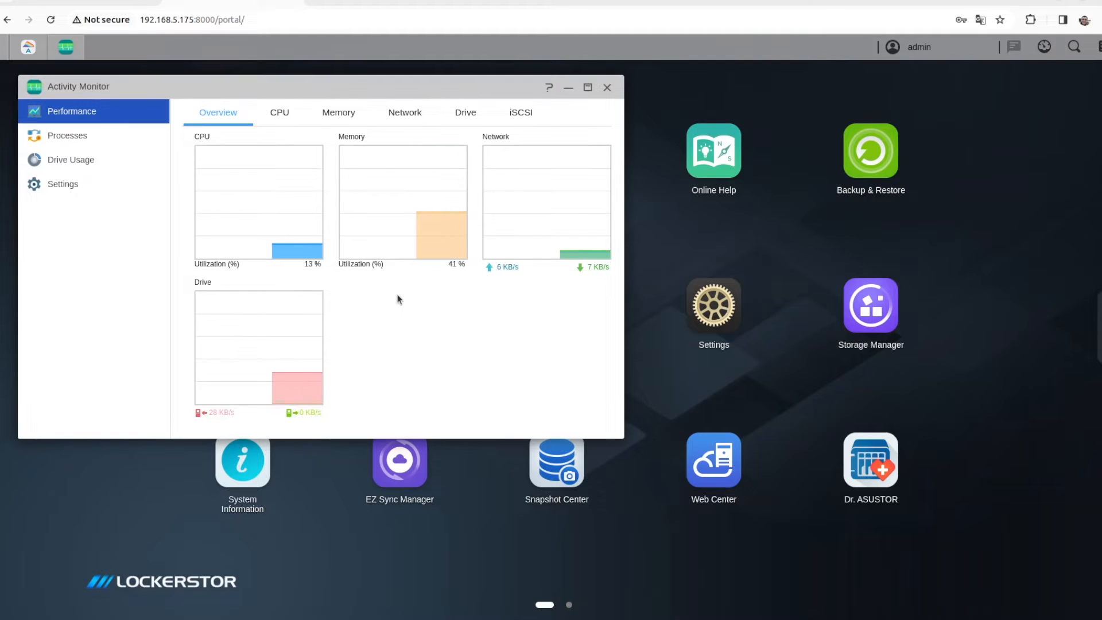
{"action": "mouse_move", "coordinate": [277, 118]}
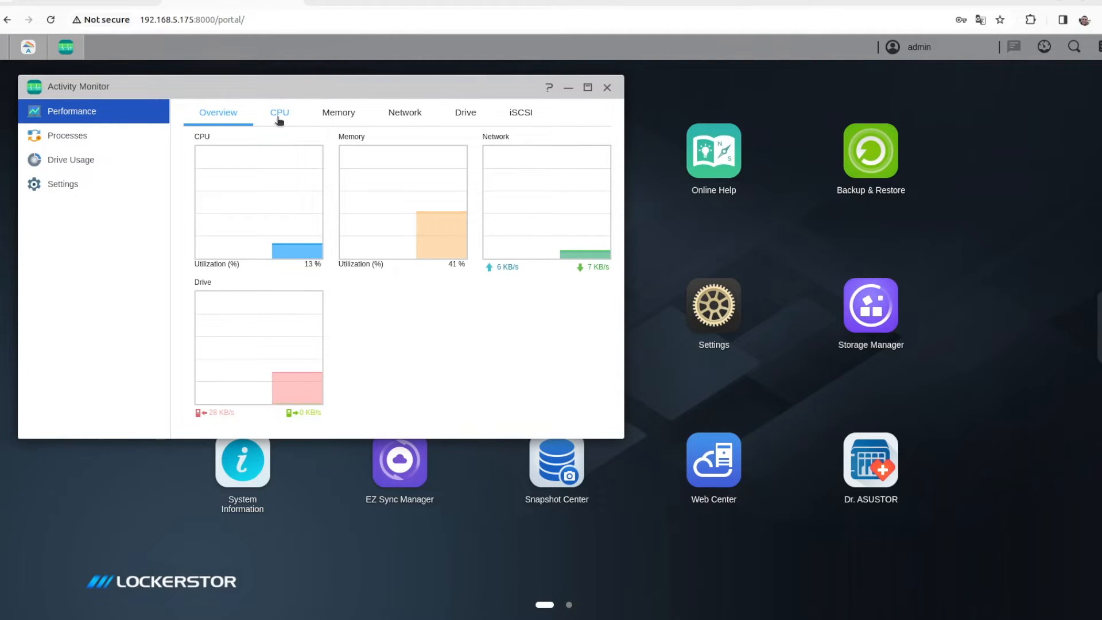
Check the detailed CPU load and the memory usage breakdown in Activity Monitor
{"action": "left_click", "coordinate": [279, 113]}
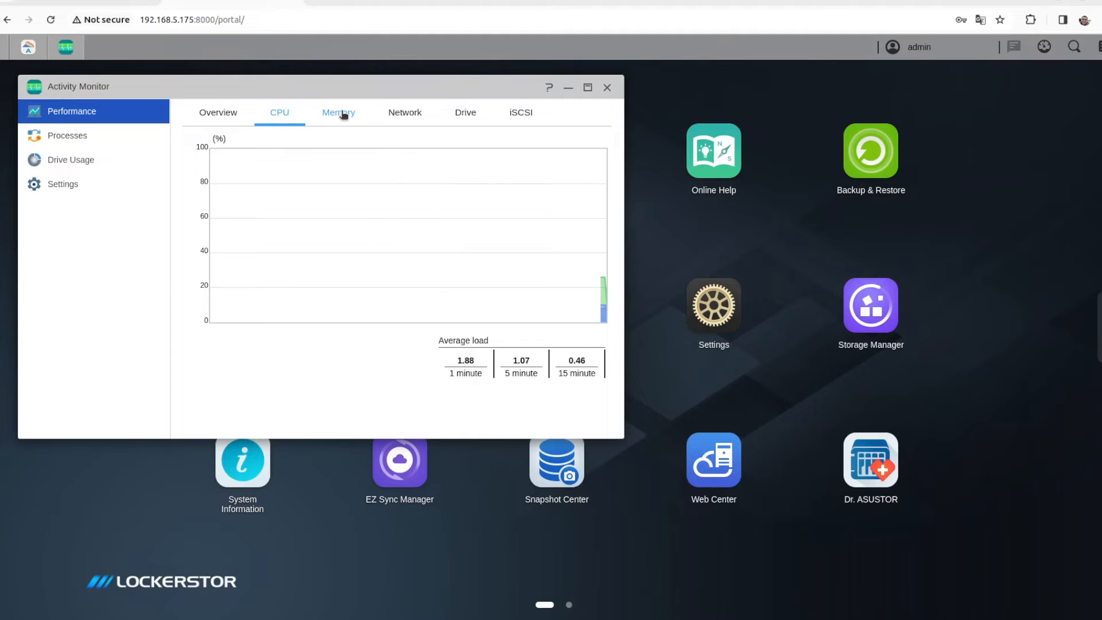
{"action": "left_click", "coordinate": [338, 112]}
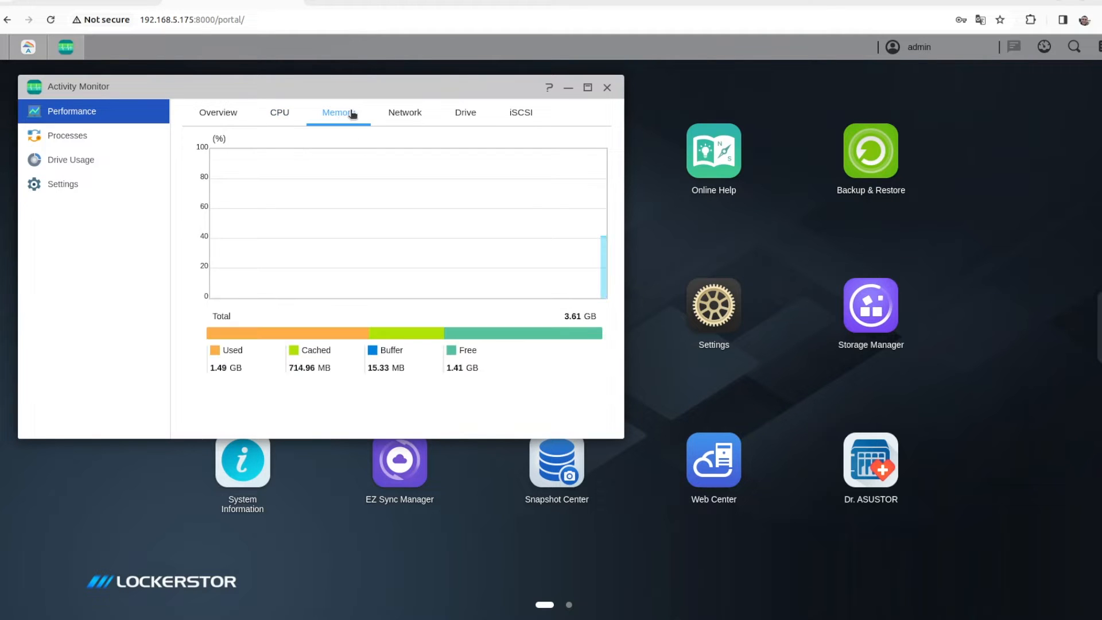
{"action": "left_click", "coordinate": [219, 113]}
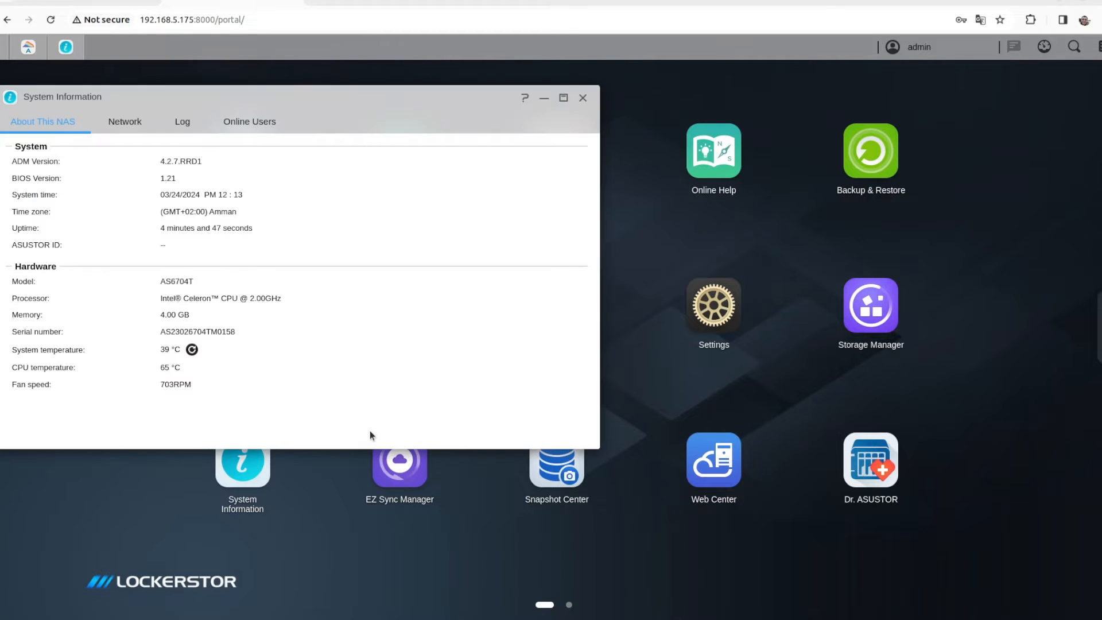
{"action": "mouse_move", "coordinate": [203, 217]}
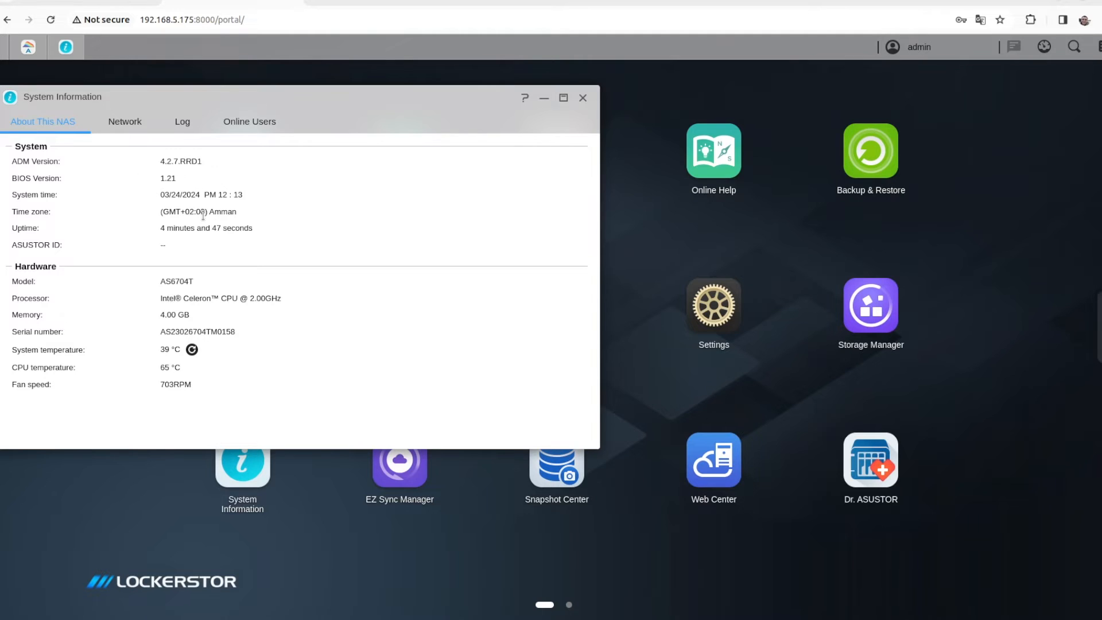
{"action": "mouse_move", "coordinate": [191, 395]}
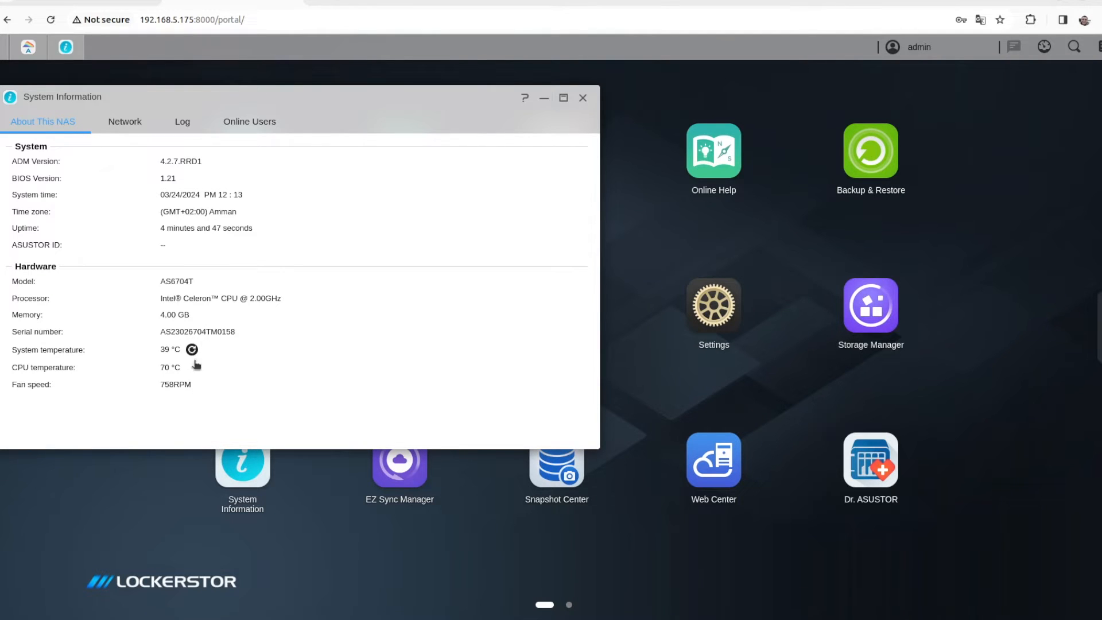
{"action": "mouse_move", "coordinate": [175, 401]}
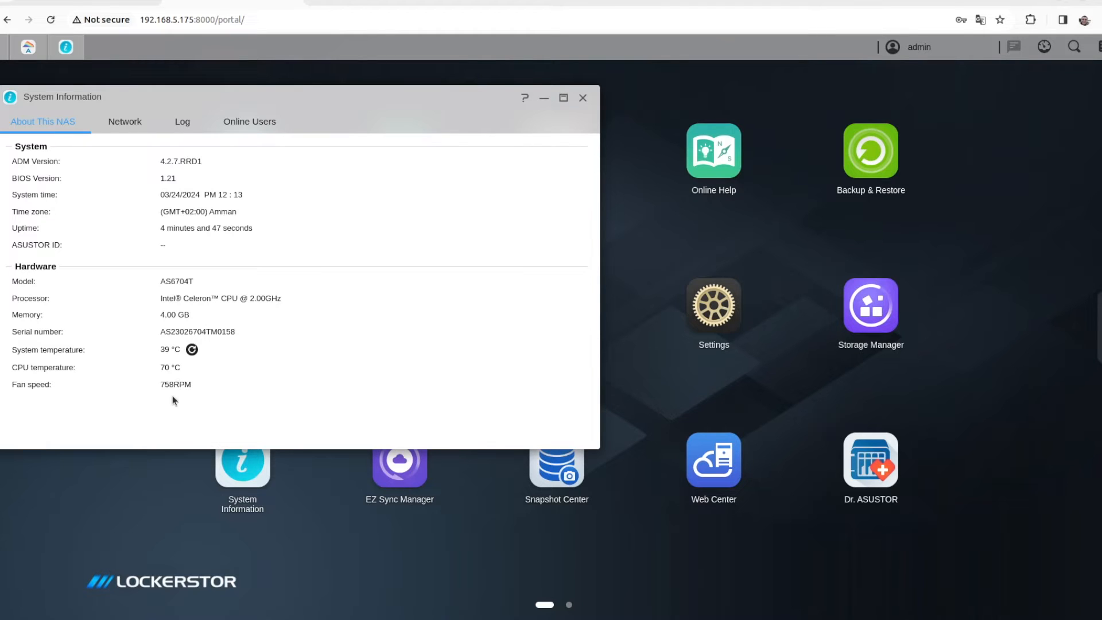
{"action": "mouse_move", "coordinate": [582, 101]}
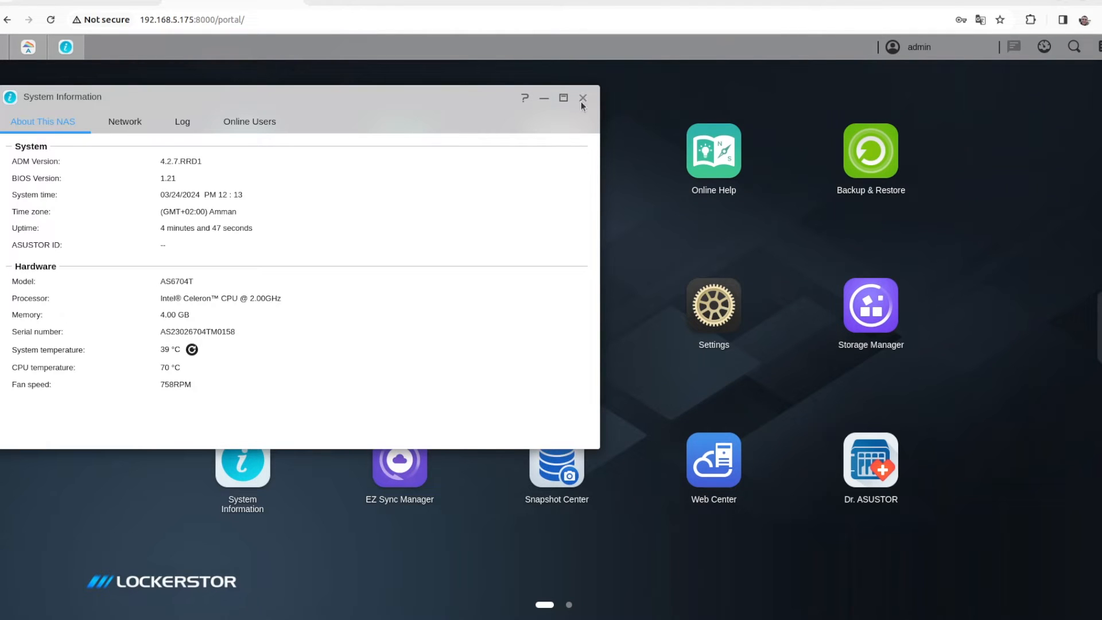
Review Web Center's web server settings, PHP/server implementations and event log
{"action": "left_click", "coordinate": [582, 98]}
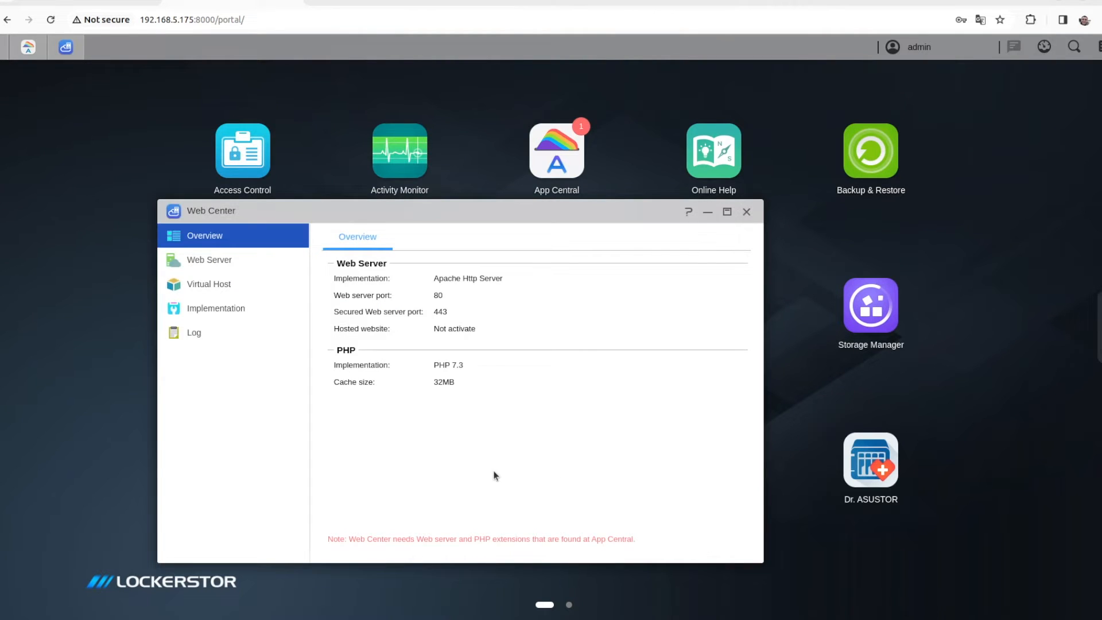
{"action": "mouse_move", "coordinate": [218, 265]}
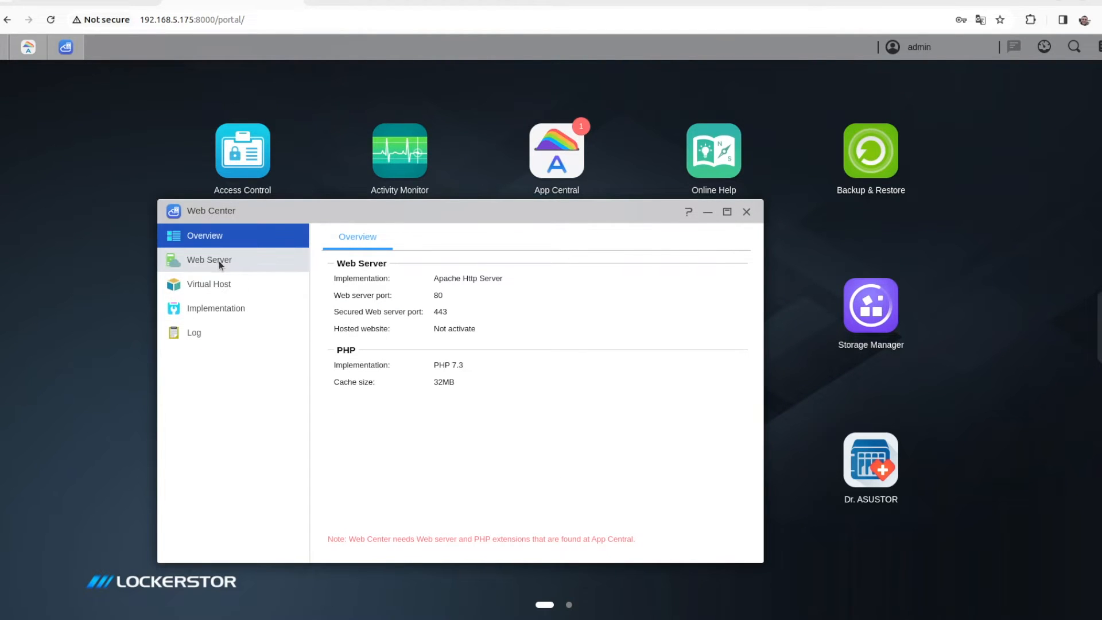
{"action": "left_click", "coordinate": [209, 259]}
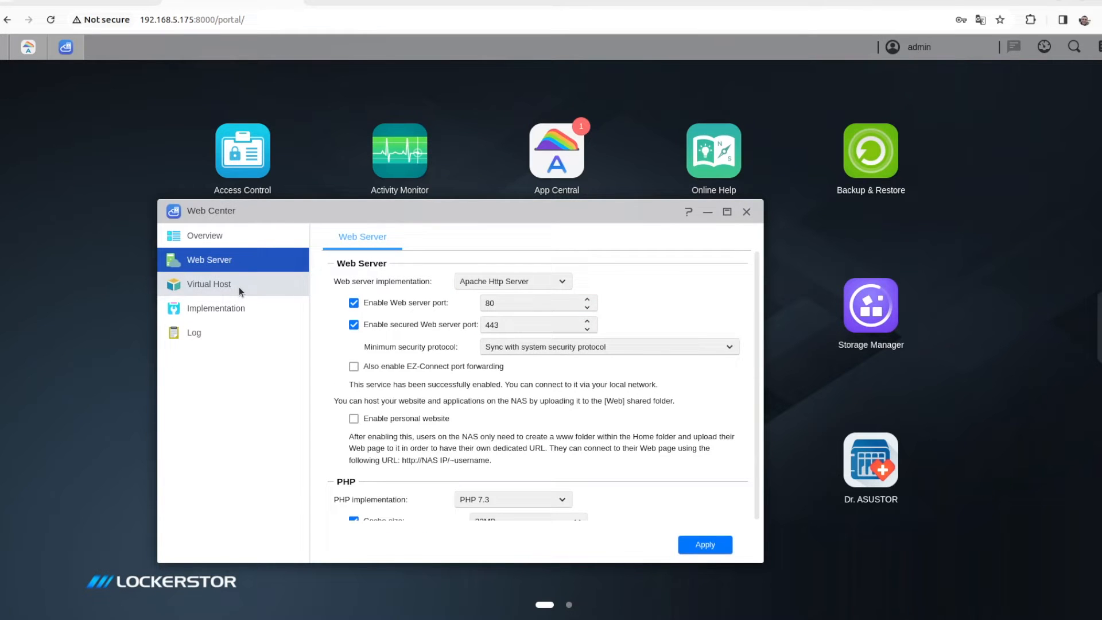
{"action": "left_click", "coordinate": [215, 308]}
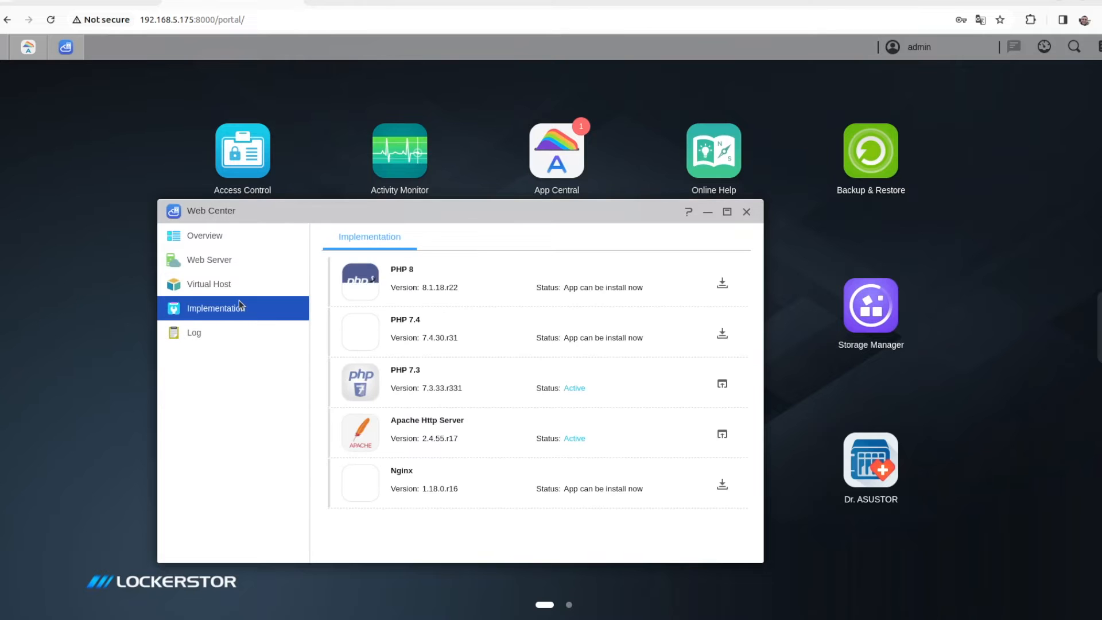
{"action": "left_click", "coordinate": [194, 333]}
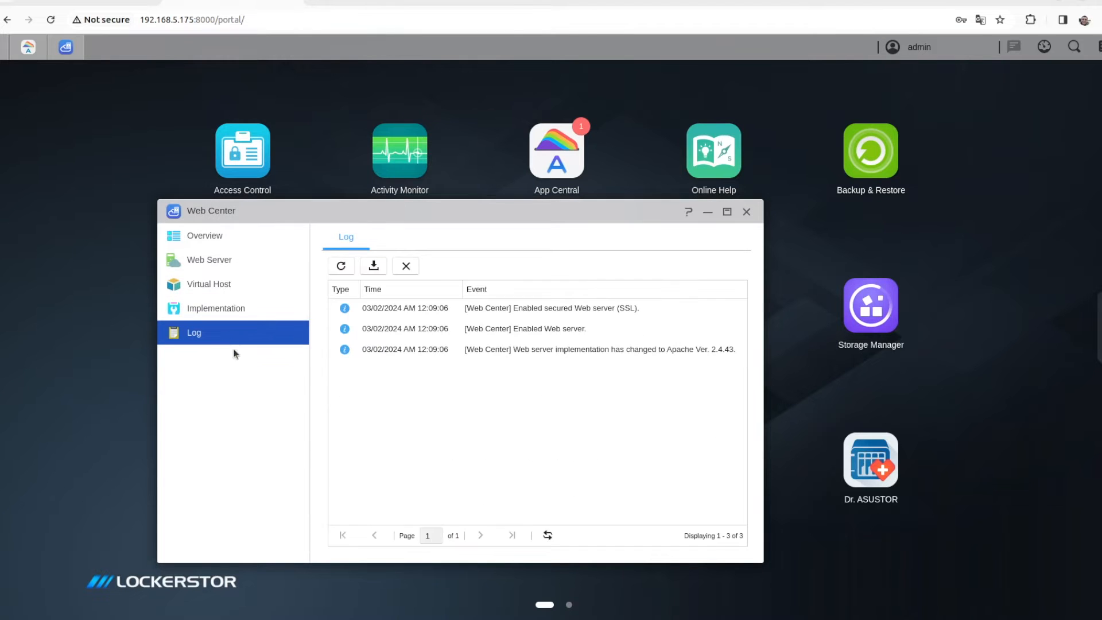
{"action": "left_click", "coordinate": [746, 211]}
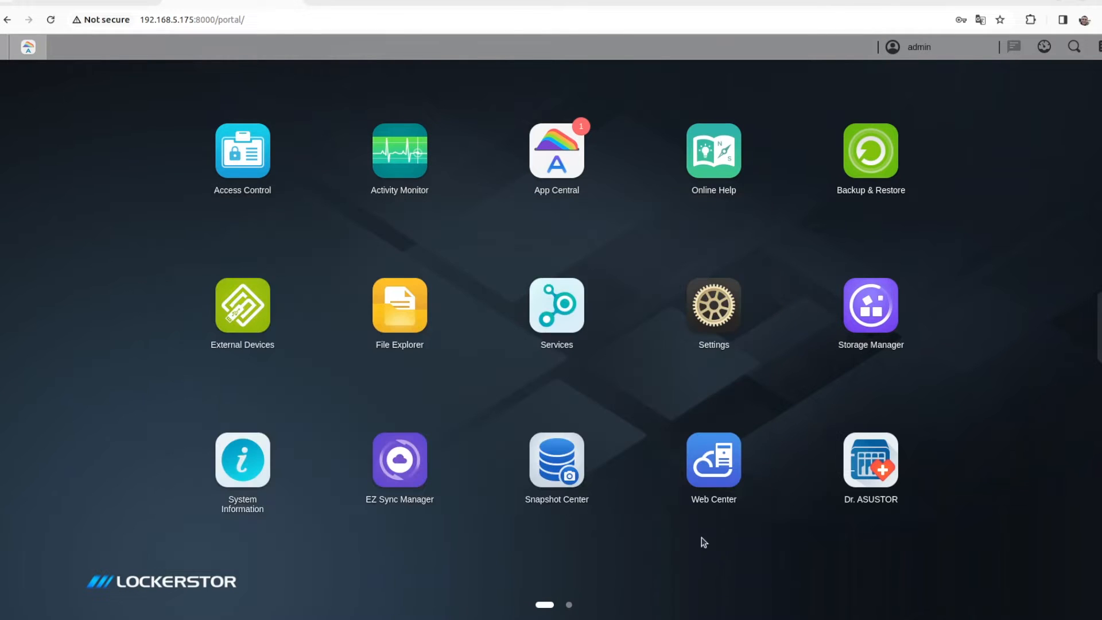
Glance at Dr. ASUSTOR, then view the second desktop page with Plex, Portainer CE and KODI
{"action": "double_click", "coordinate": [870, 460]}
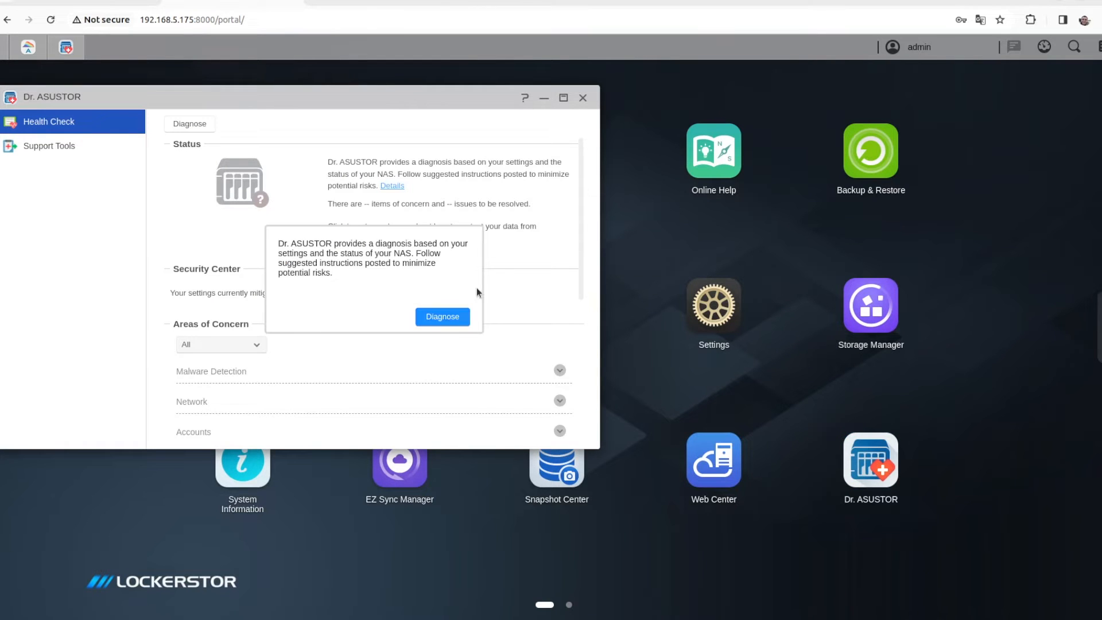
{"action": "left_click", "coordinate": [582, 98]}
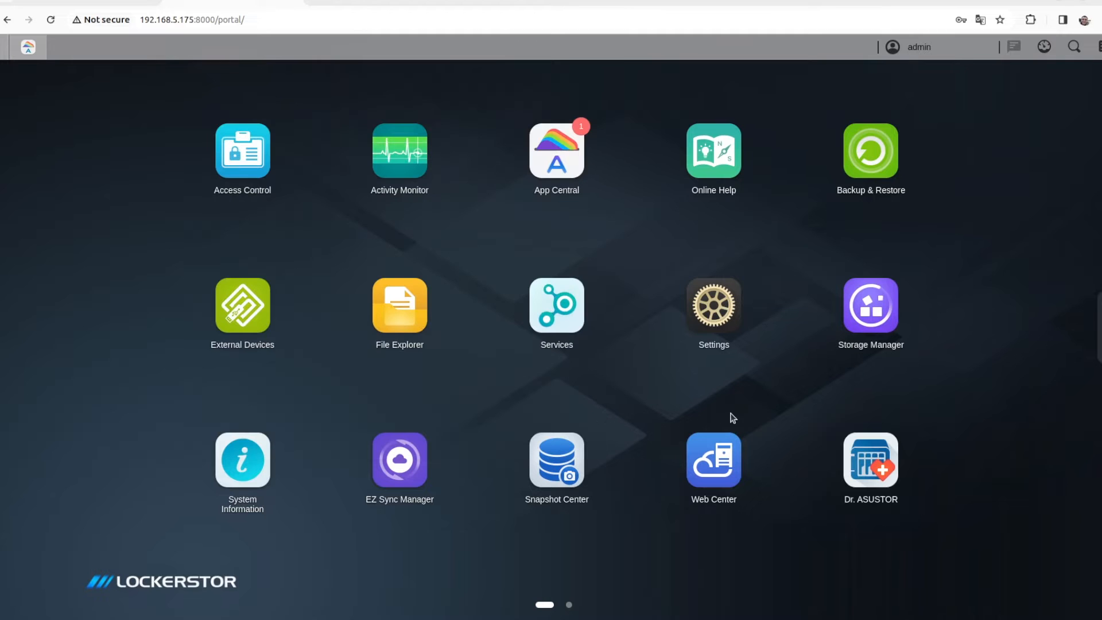
{"action": "left_click", "coordinate": [572, 604]}
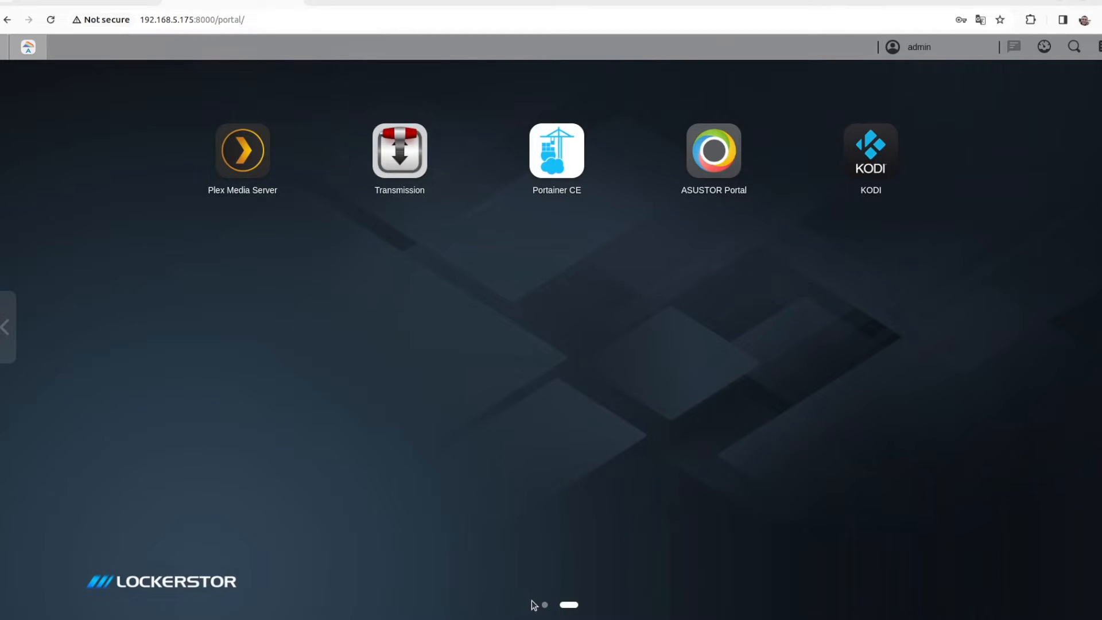
{"action": "left_click", "coordinate": [548, 605]}
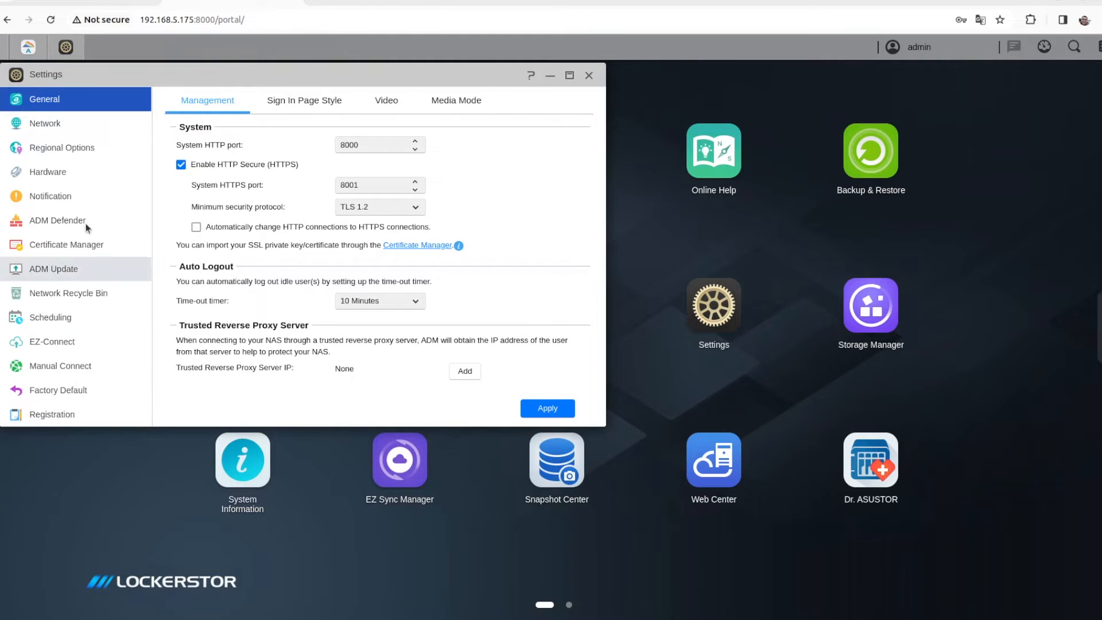
Review the Network, Regional Options, Hardware and Notification settings pages
{"action": "left_click", "coordinate": [43, 124]}
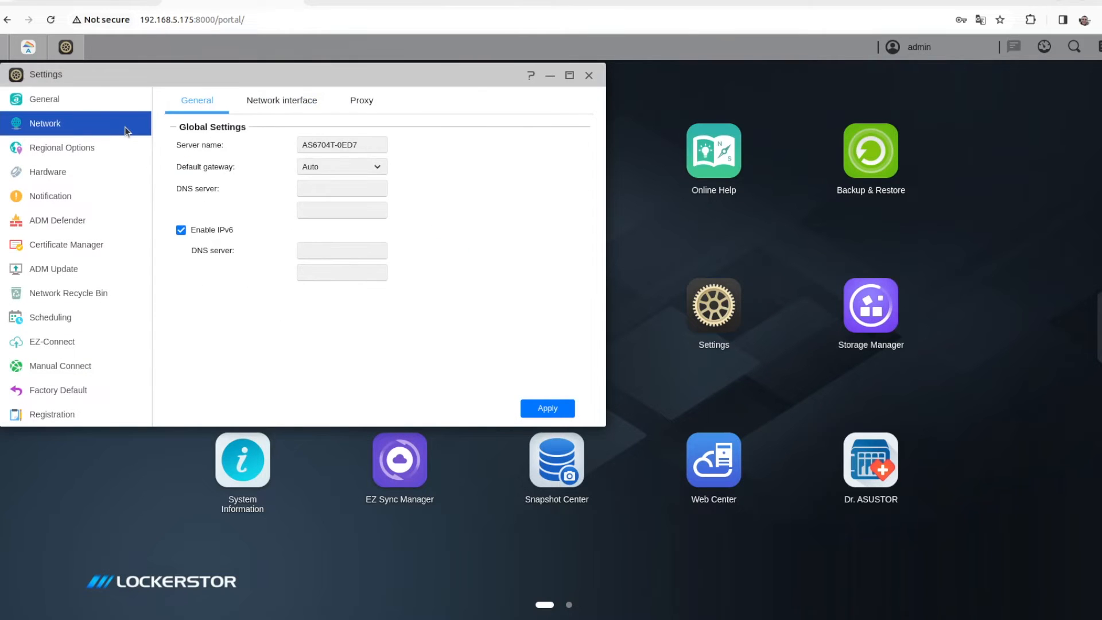
{"action": "left_click", "coordinate": [62, 147]}
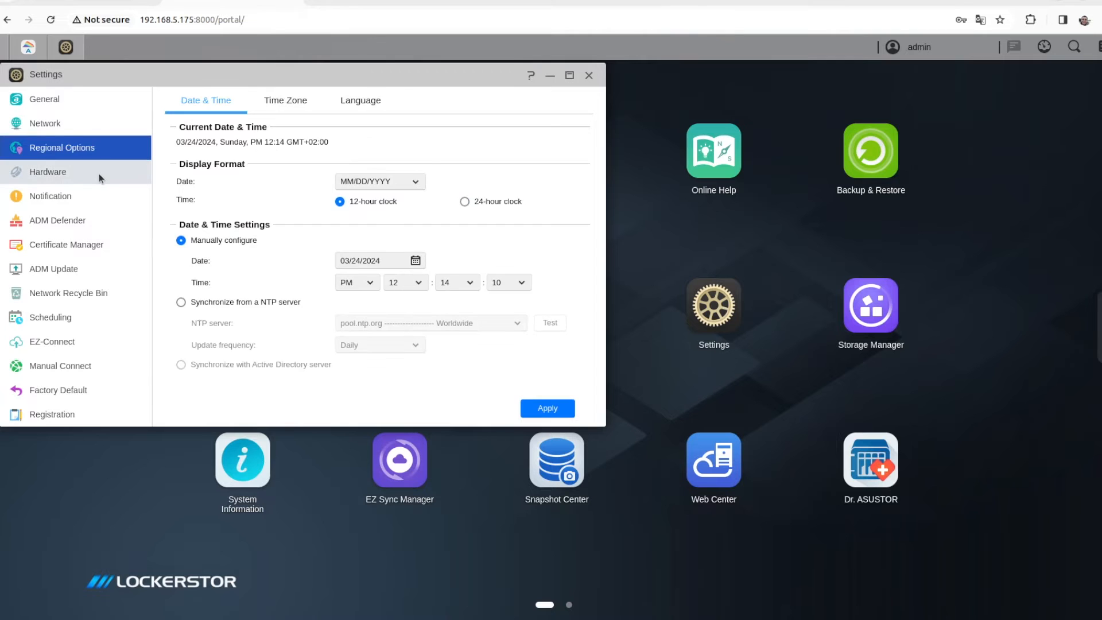
{"action": "left_click", "coordinate": [48, 172]}
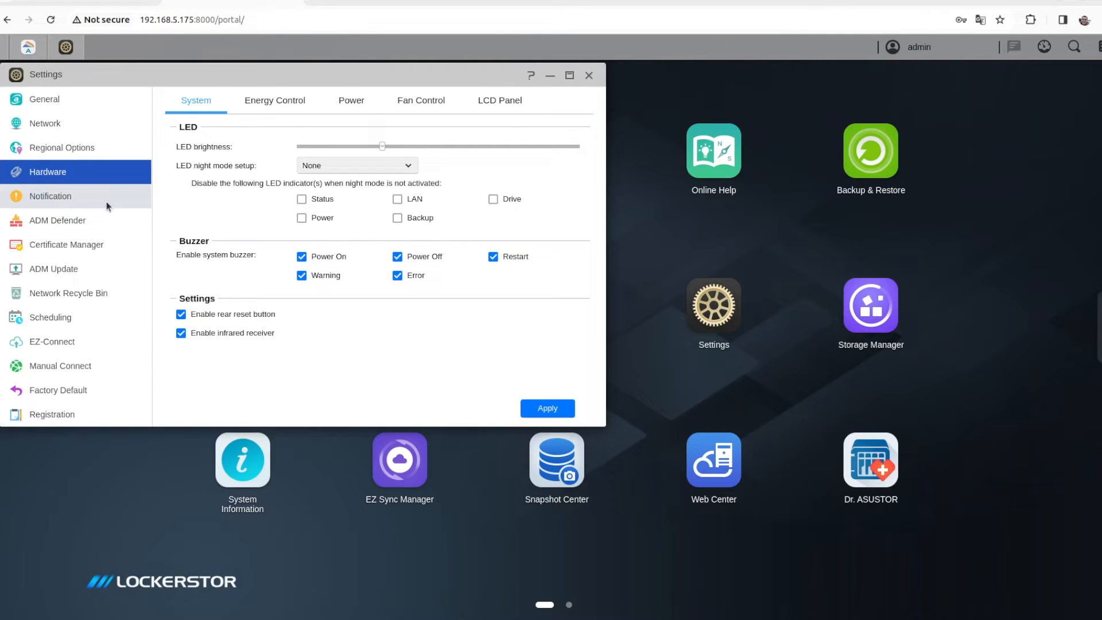
{"action": "left_click", "coordinate": [51, 195]}
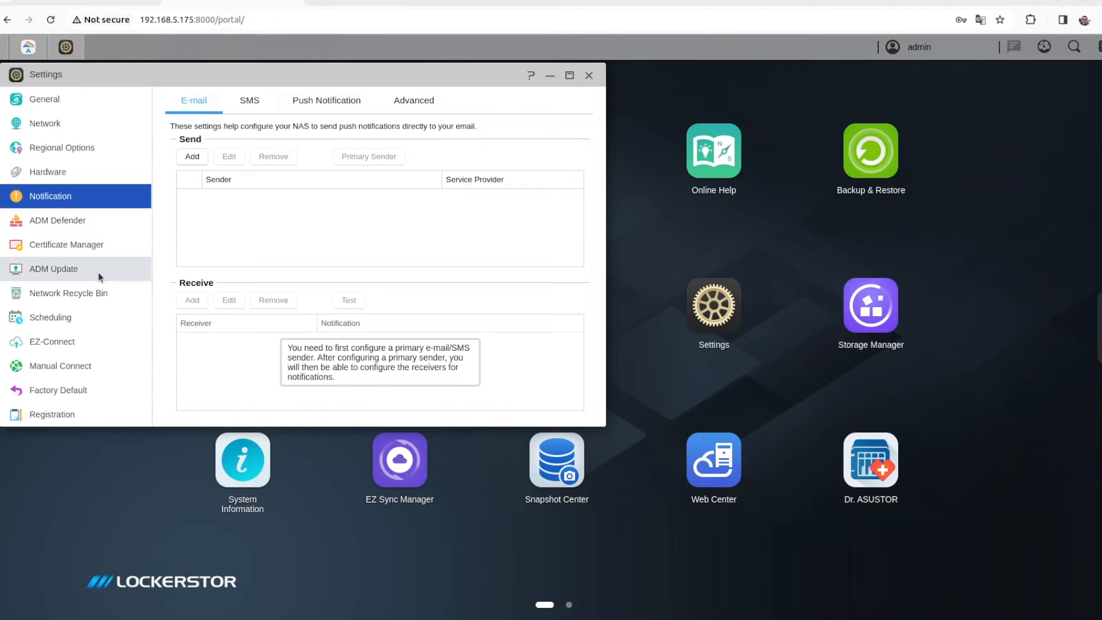
Review Network Recycle Bin and DDNS Manual Connect settings, dismissing the ASUSTOR ID notice
{"action": "left_click", "coordinate": [68, 293]}
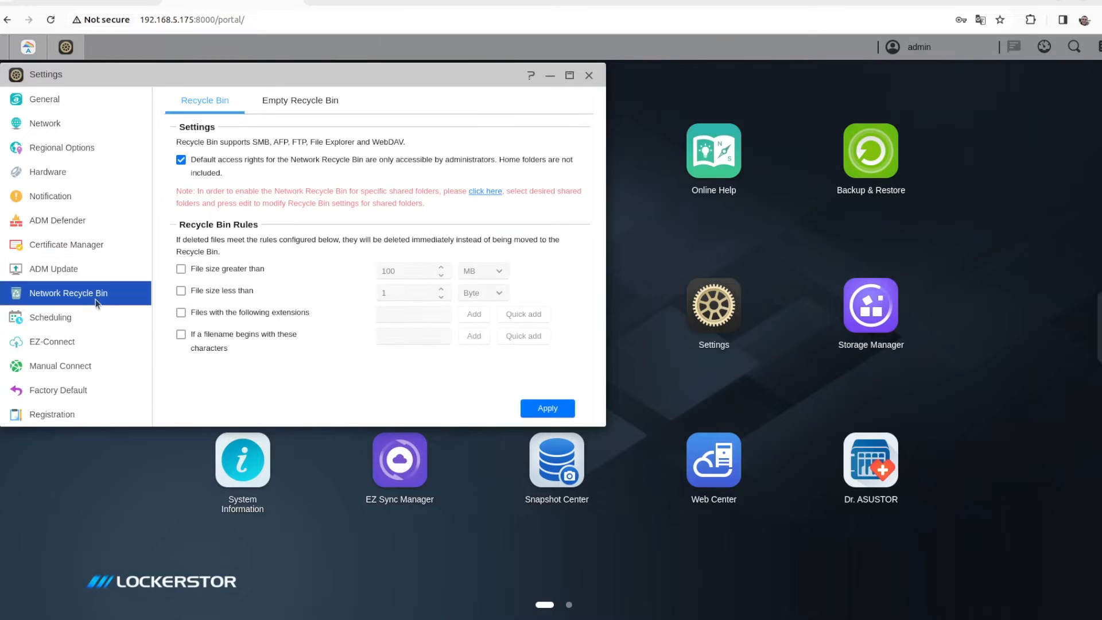
{"action": "left_click", "coordinate": [59, 366]}
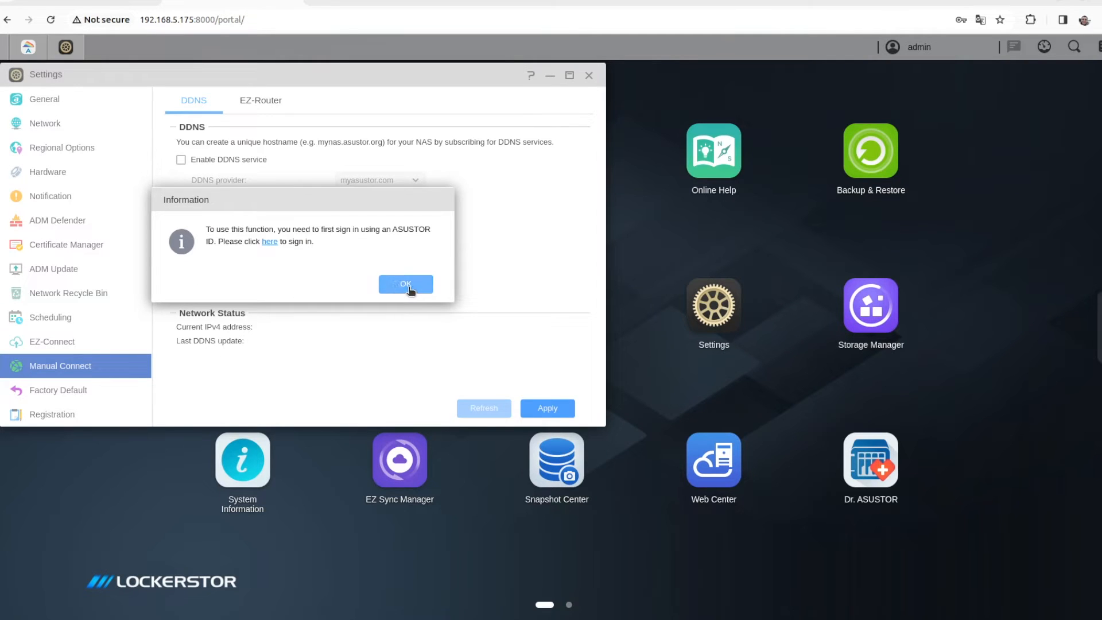
{"action": "left_click", "coordinate": [405, 285]}
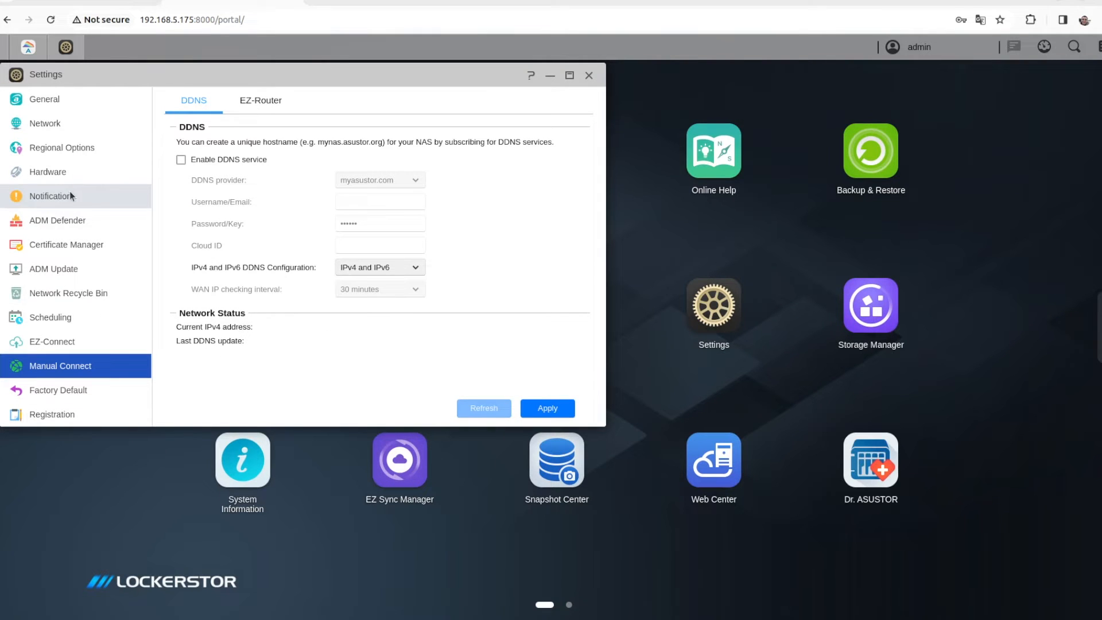
{"action": "left_click", "coordinate": [47, 172]}
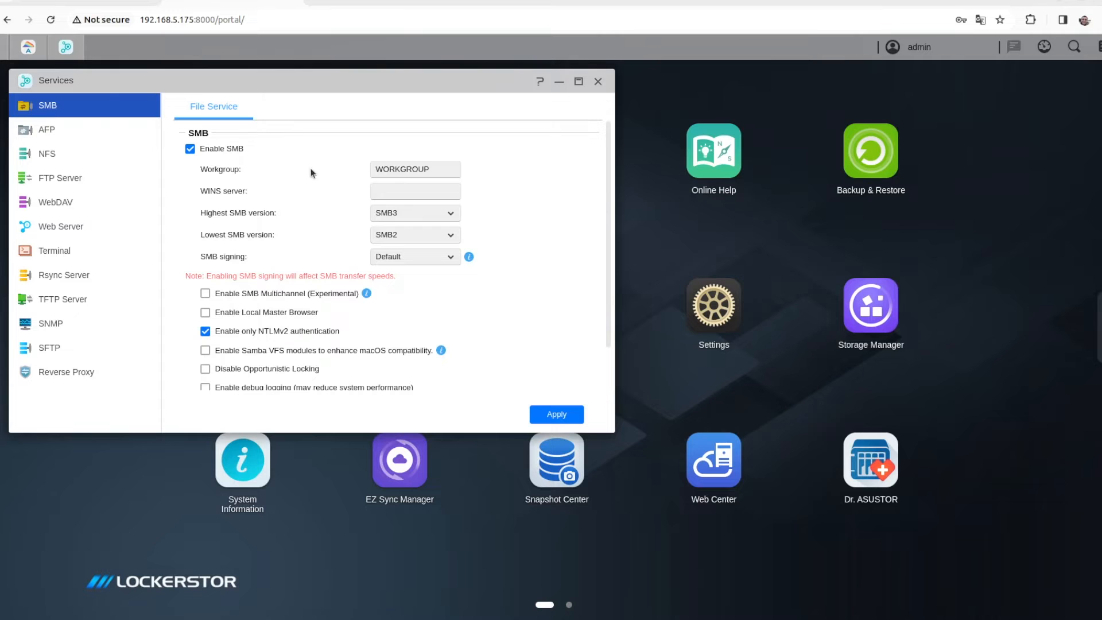
Review the AFP, NFS, FTP, WebDAV, SSH terminal and TFTP service settings pages
{"action": "left_click", "coordinate": [46, 129]}
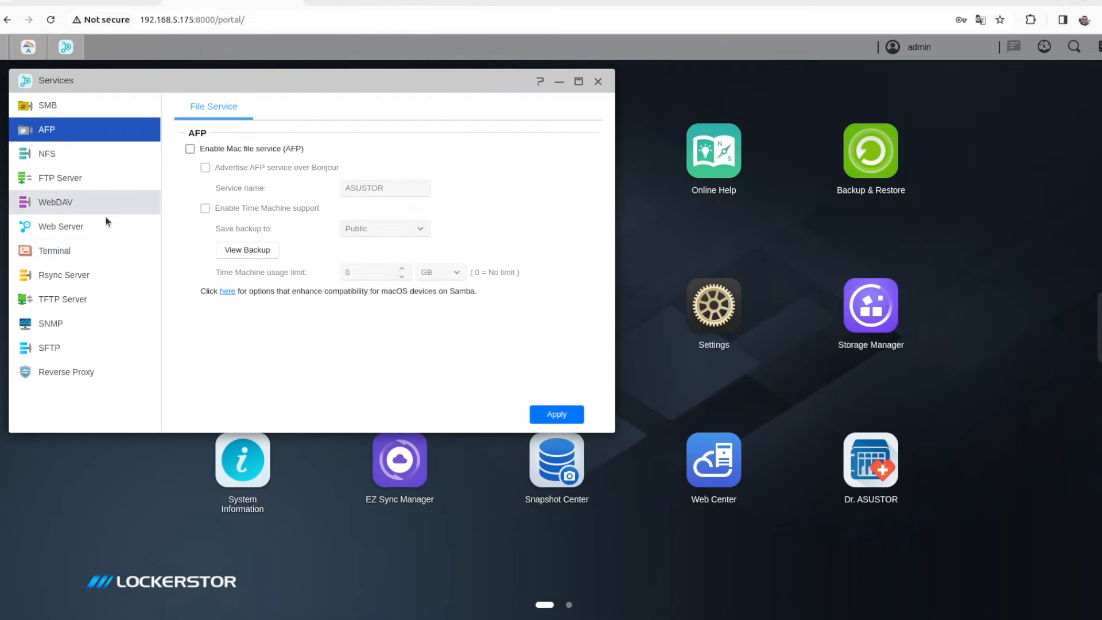
{"action": "left_click", "coordinate": [47, 154]}
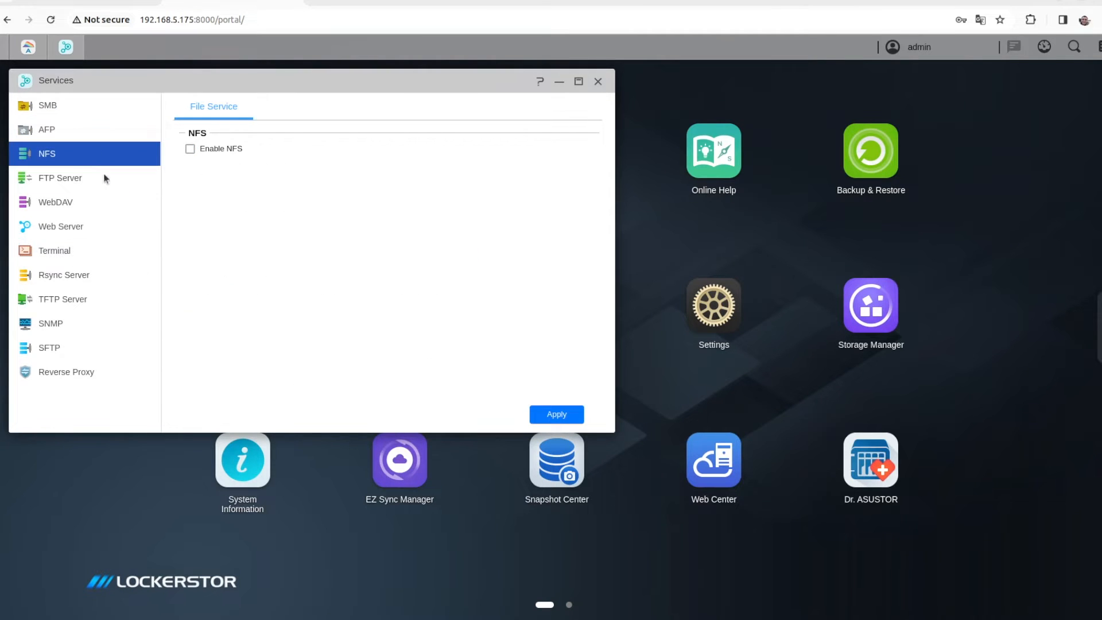
{"action": "left_click", "coordinate": [60, 177]}
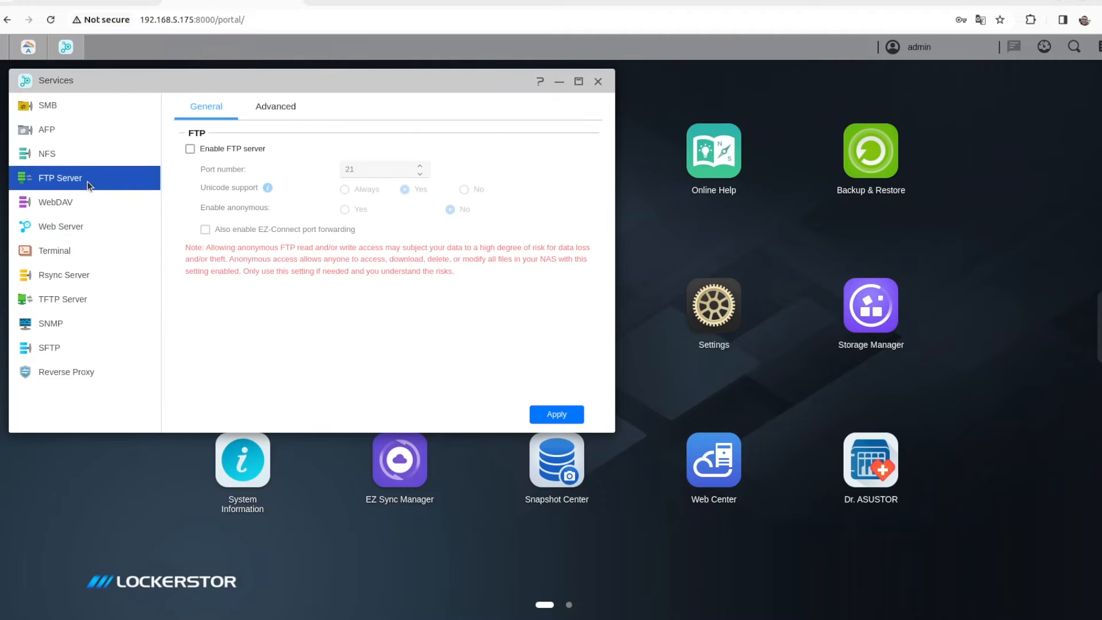
{"action": "left_click", "coordinate": [55, 202]}
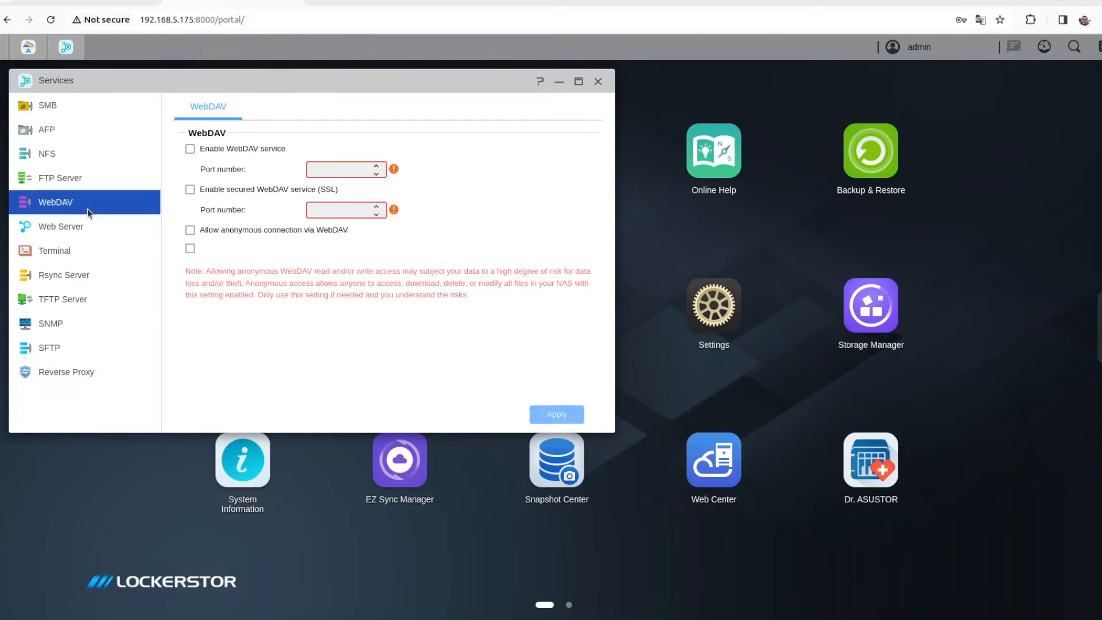
{"action": "left_click", "coordinate": [54, 251]}
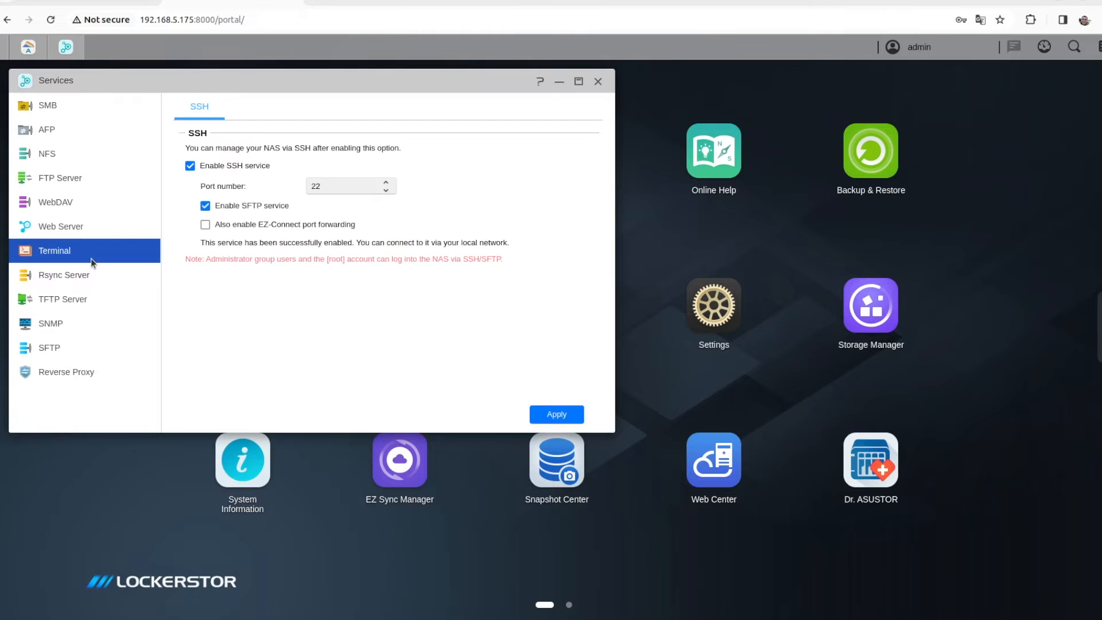
{"action": "left_click", "coordinate": [62, 299]}
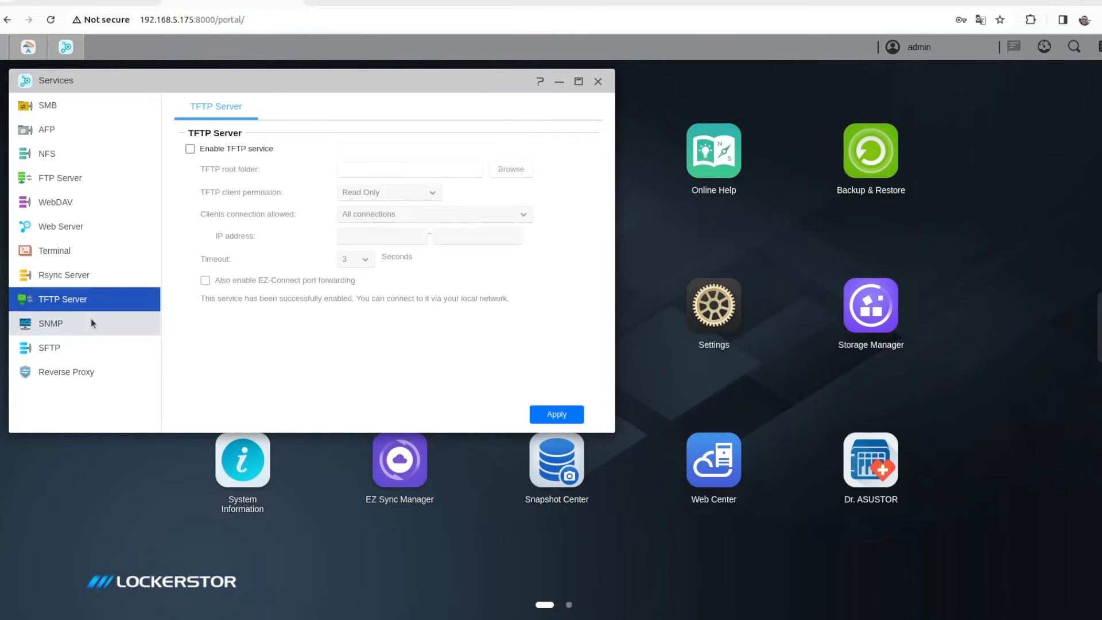
{"action": "left_click", "coordinate": [67, 372]}
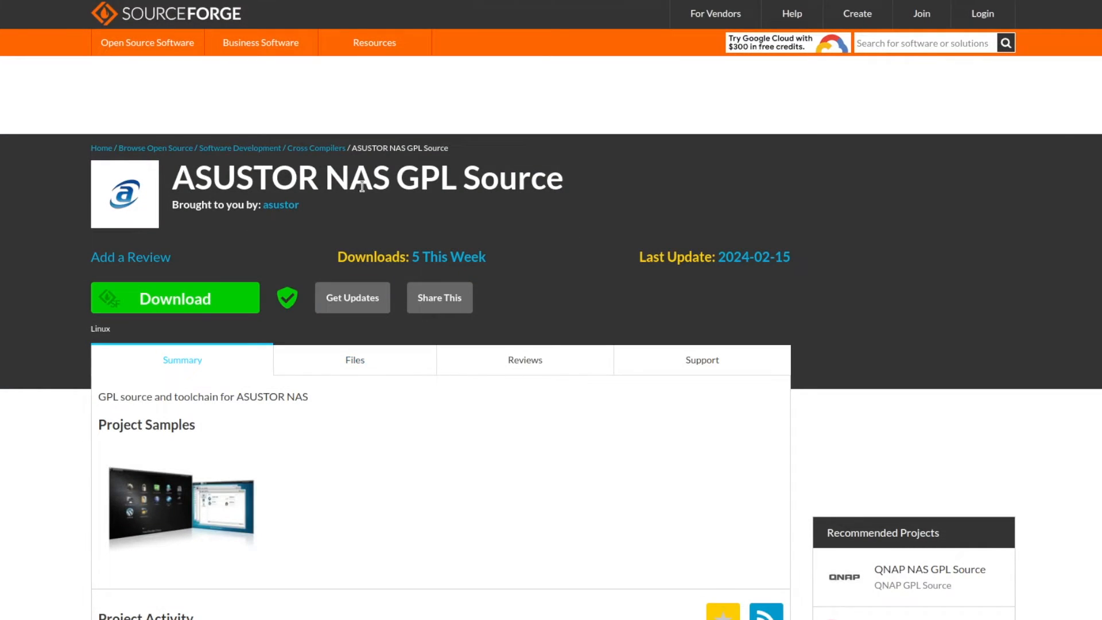
Browse the project's Files into the ADM4.2.6 folder for the linux-5.13.x-x86_64.config file
{"action": "left_click", "coordinate": [354, 359]}
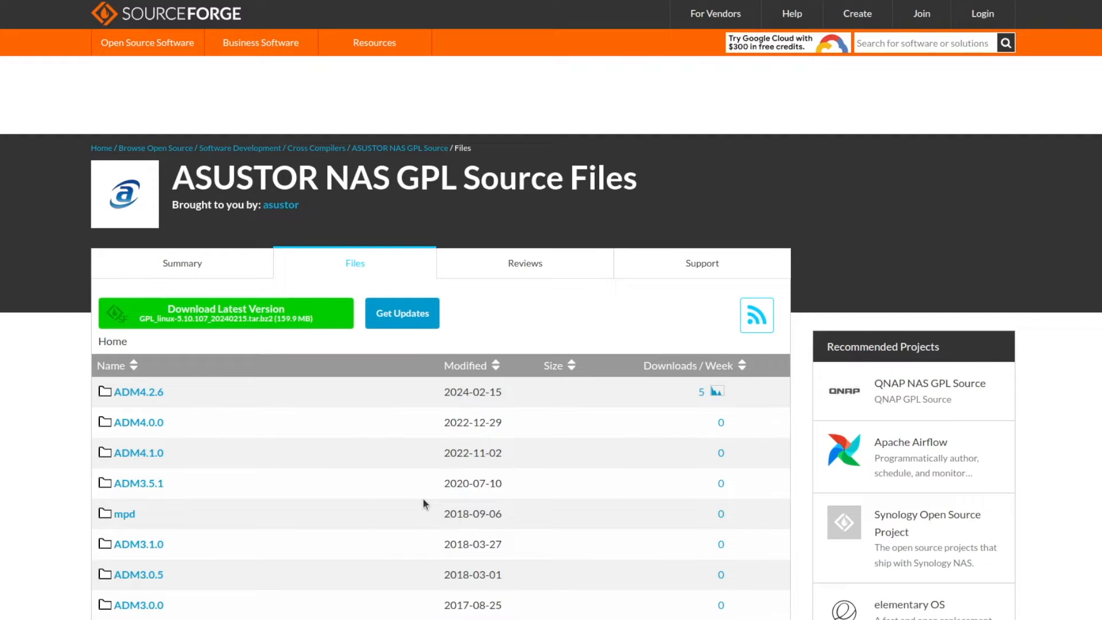
{"action": "scroll", "scroll_direction": "down", "scroll_amount": 3}
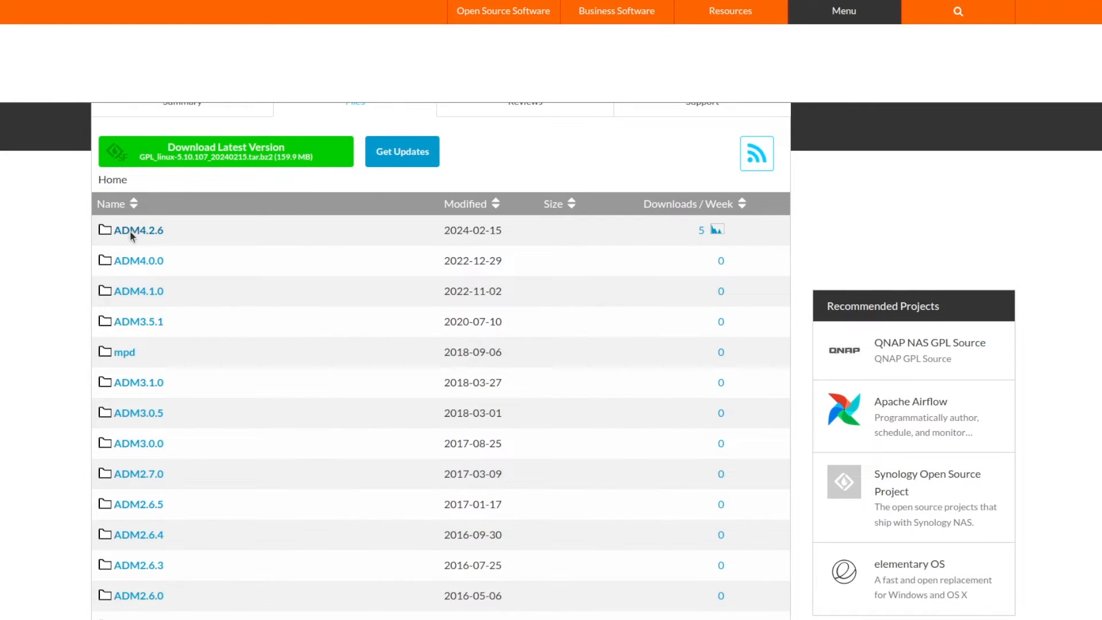
{"action": "left_click", "coordinate": [138, 230]}
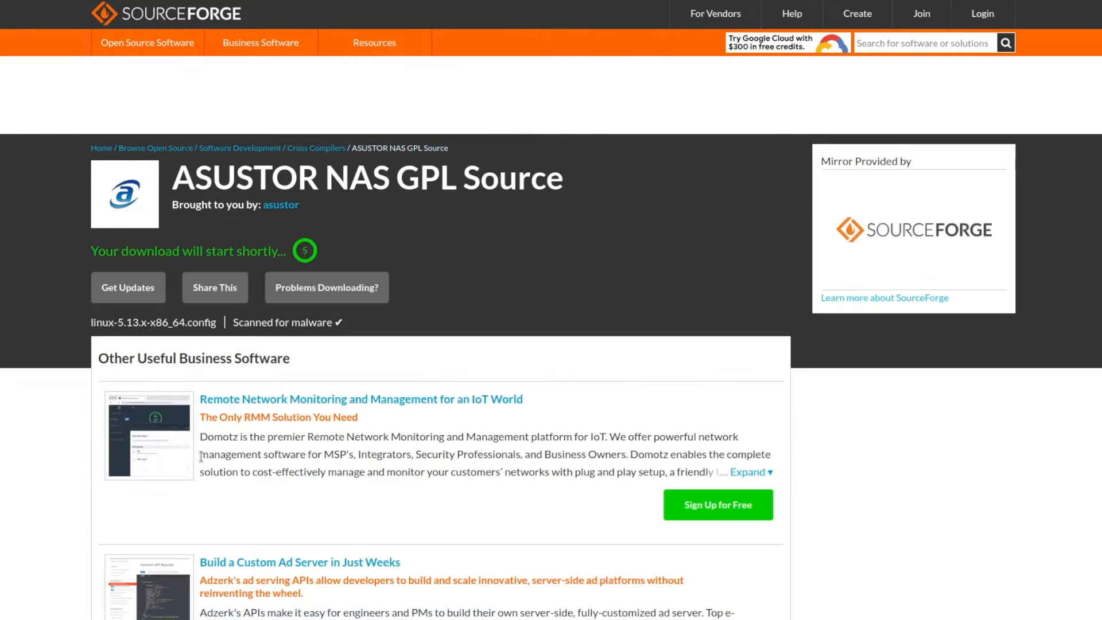
{"action": "mouse_move", "coordinate": [314, 351]}
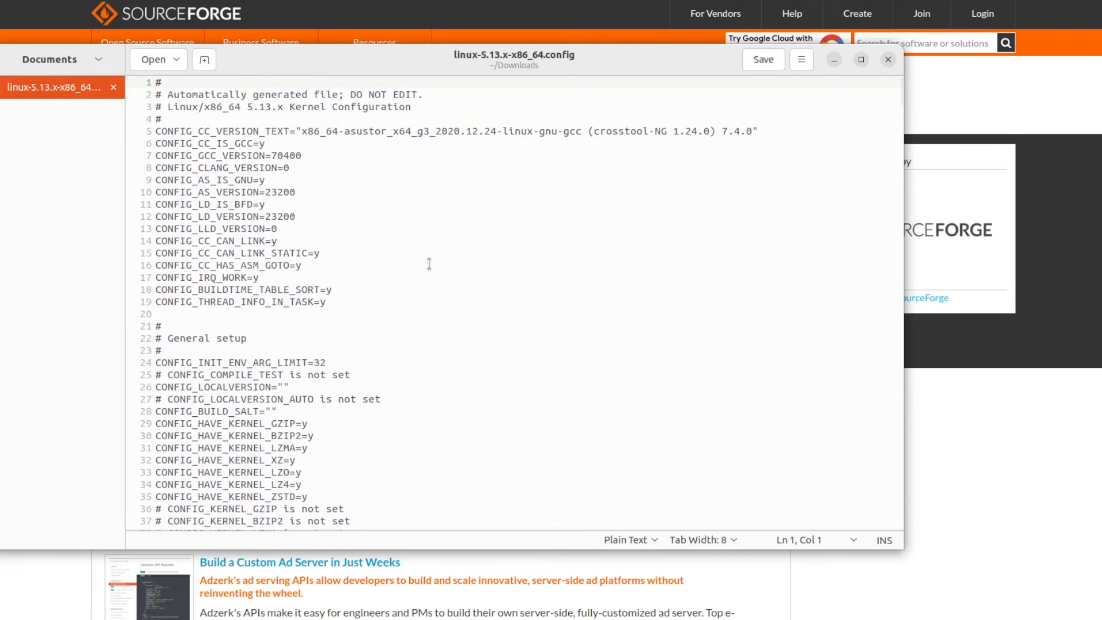
Scroll through the general setup options of linux-5.13.x-x86_64.config
{"action": "scroll", "scroll_direction": "down", "scroll_amount": 3}
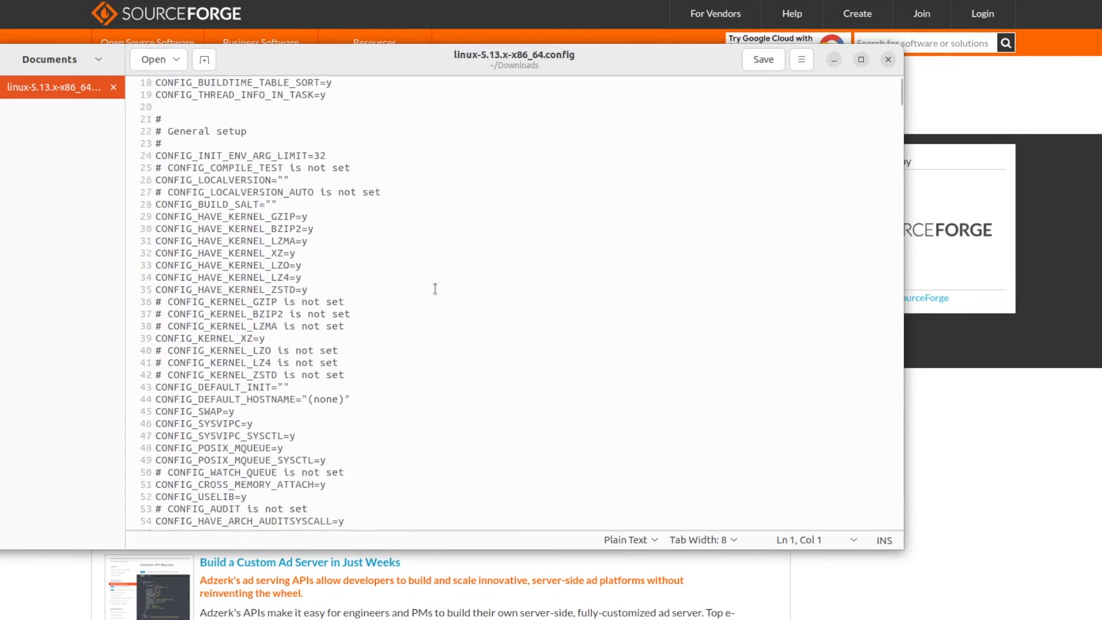
{"action": "scroll", "scroll_direction": "down", "scroll_amount": 3}
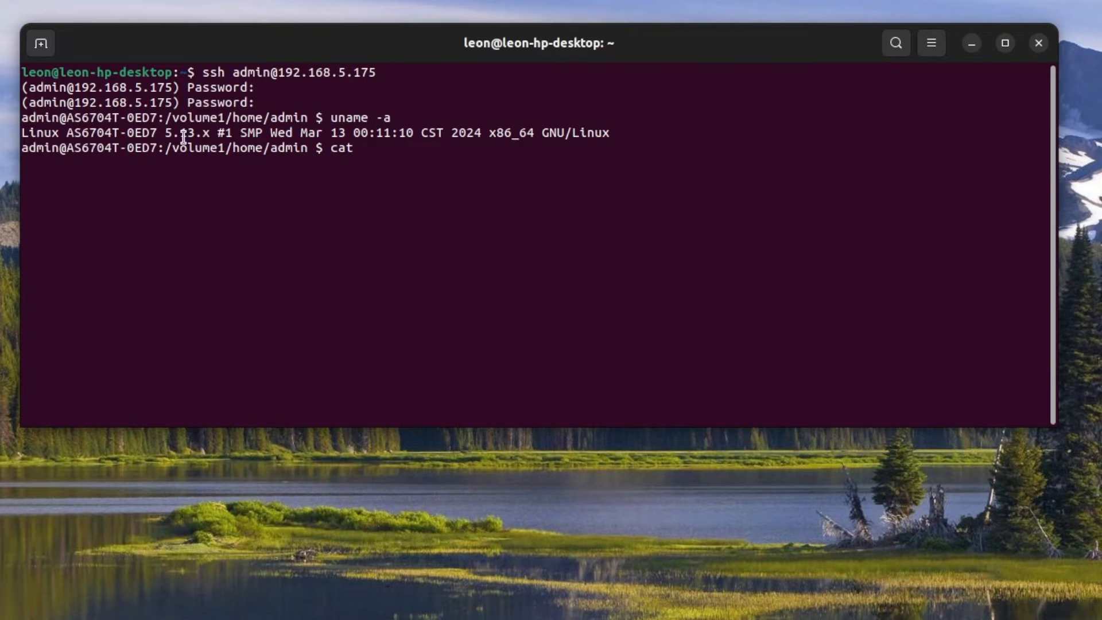
Run uname -a and cat /proc/cpuinfo over SSH to show kernel 5.13.x and the Celeron N5105
{"action": "type", "text": "/"}
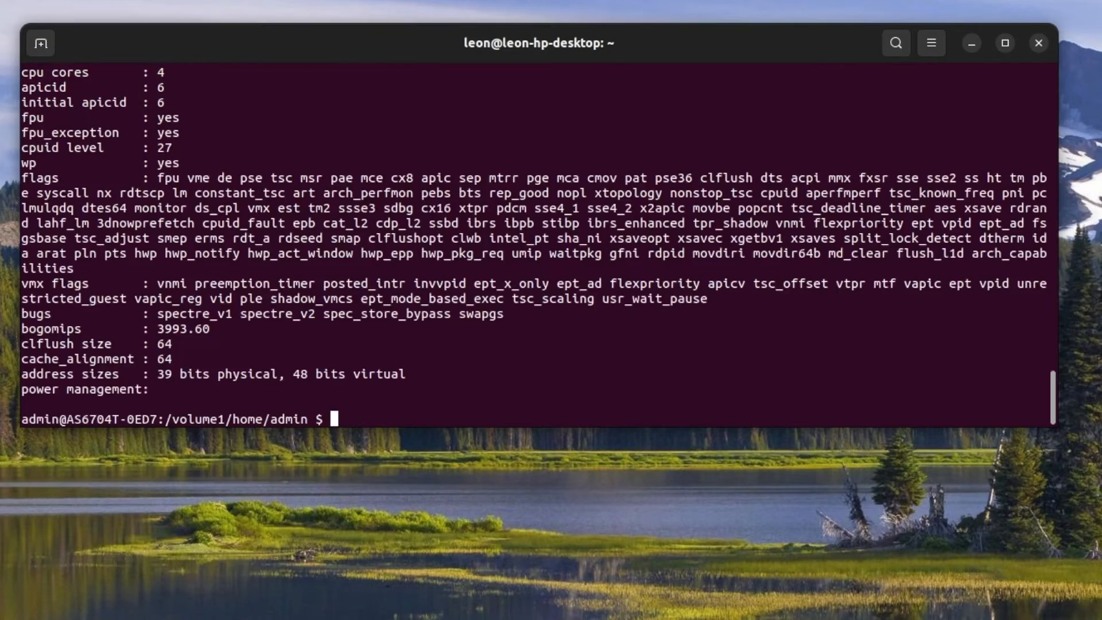
{"action": "scroll", "scroll_direction": "down", "scroll_amount": 3}
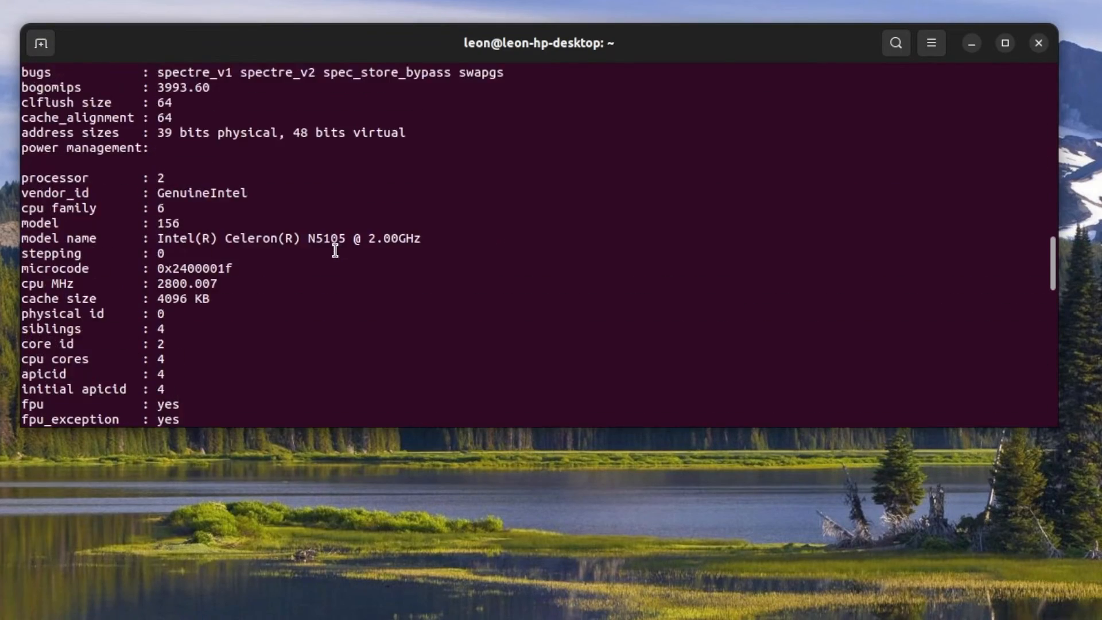
{"action": "scroll", "scroll_direction": "down", "scroll_amount": 3}
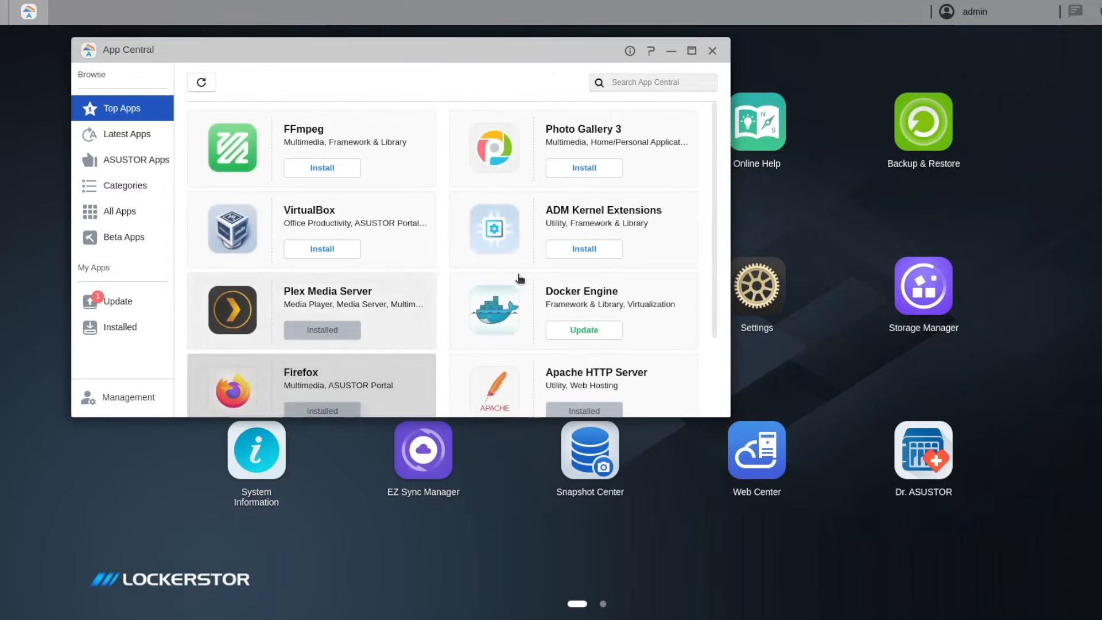
Update Docker Engine to 25.0.3.r1 from App Central's pending updates
{"action": "scroll", "scroll_direction": "down", "scroll_amount": 3}
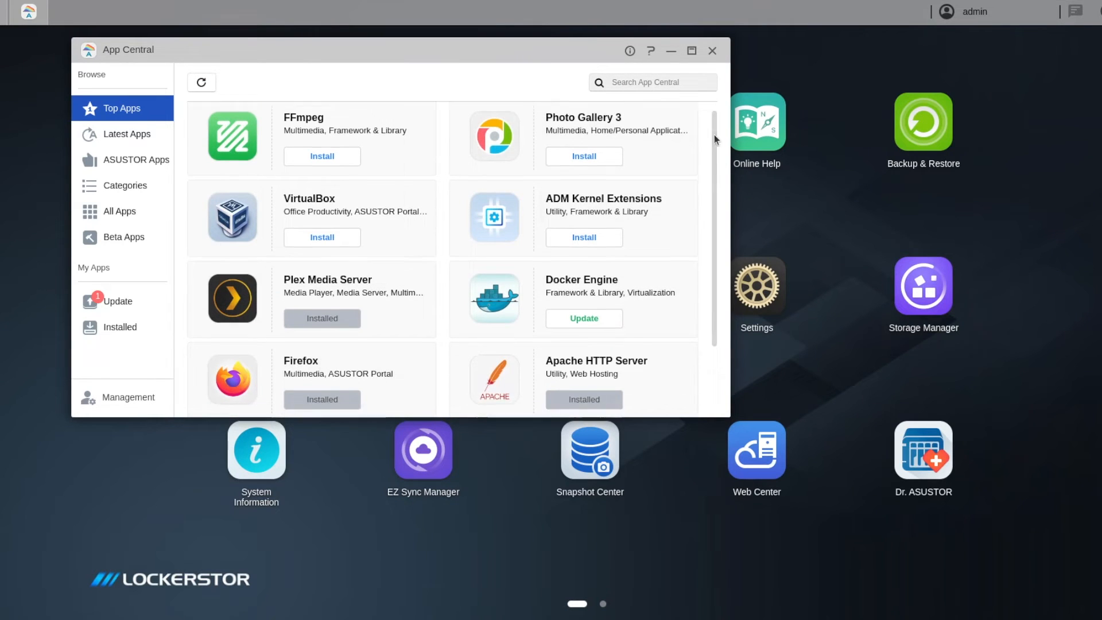
{"action": "scroll", "scroll_direction": "down", "scroll_amount": 3}
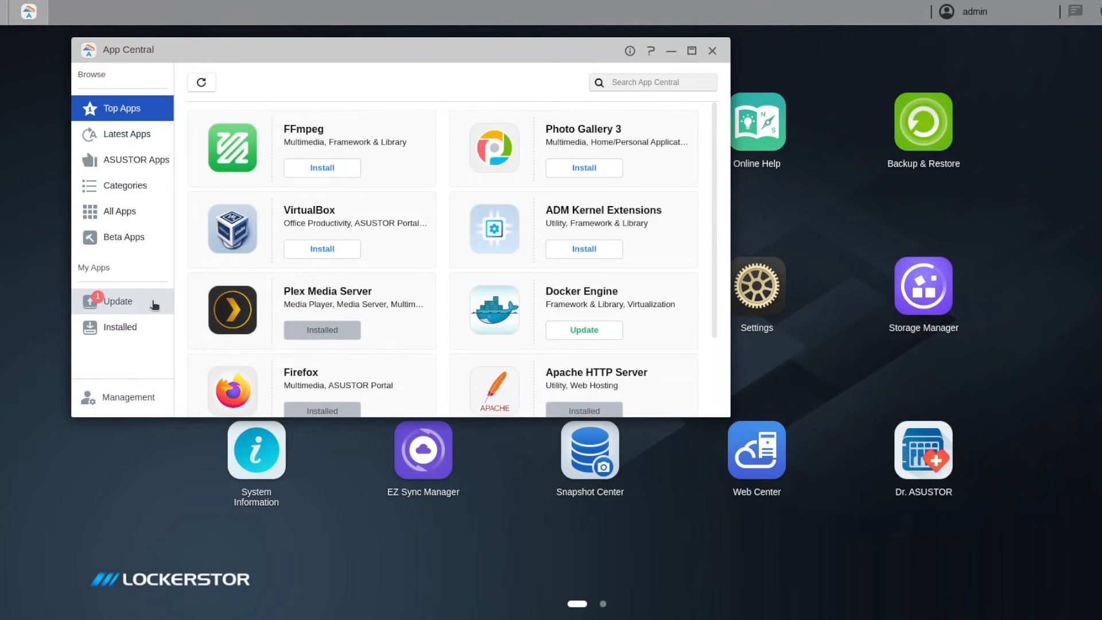
{"action": "left_click", "coordinate": [117, 300]}
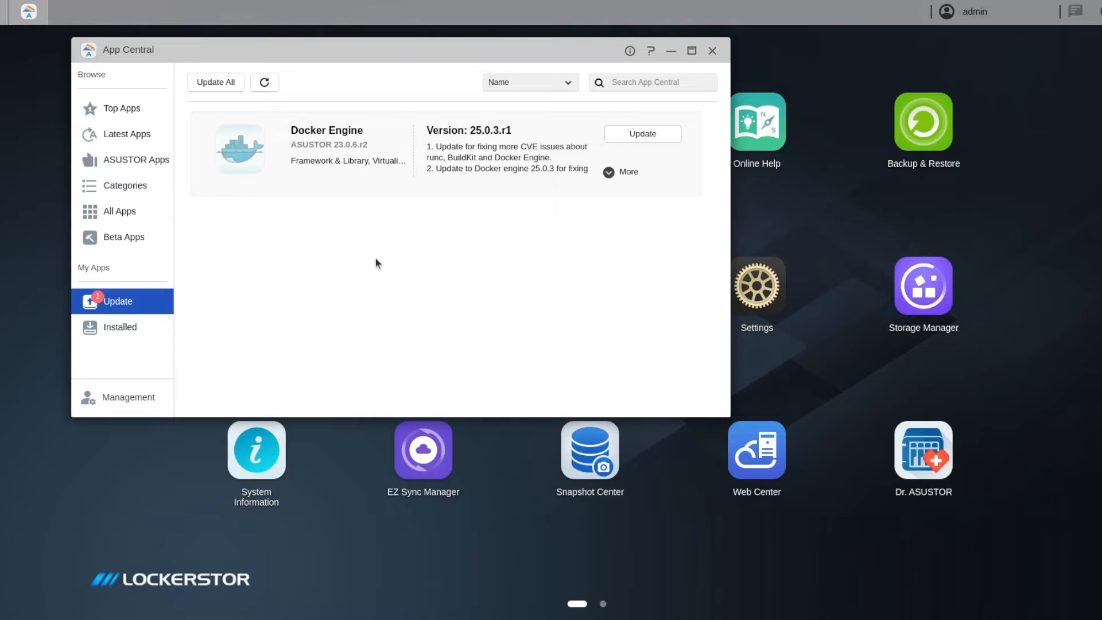
{"action": "left_click", "coordinate": [643, 133]}
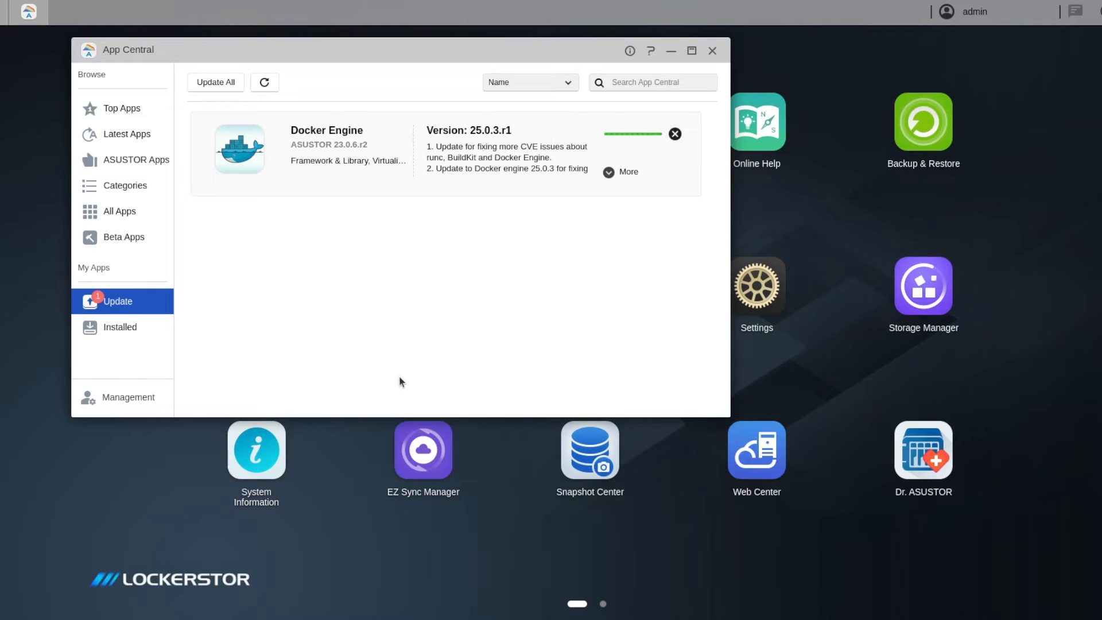
{"action": "left_click", "coordinate": [608, 172]}
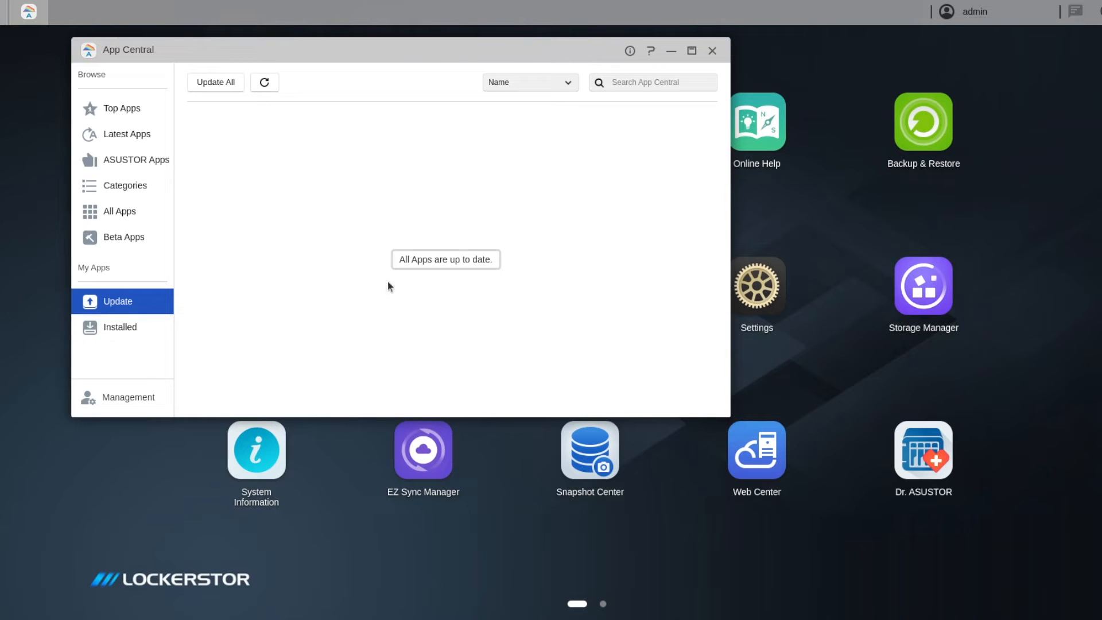
View Docker Engine 25.0.3.r1 details, then list installed apps including KODI and Portainer CE
{"action": "left_click", "coordinate": [119, 327]}
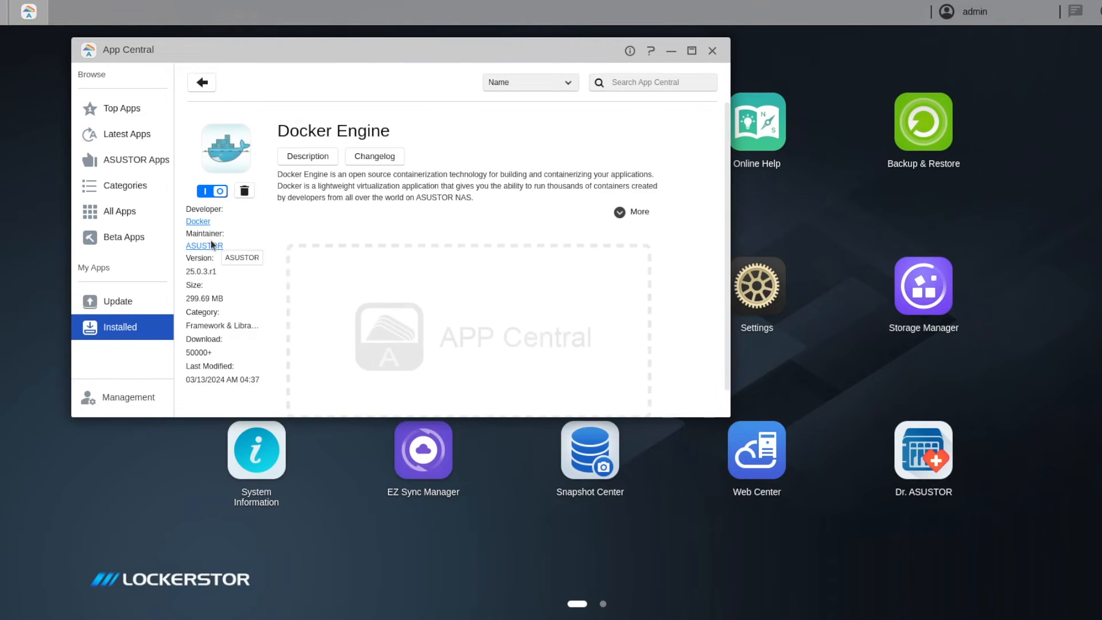
{"action": "left_click", "coordinate": [632, 211]}
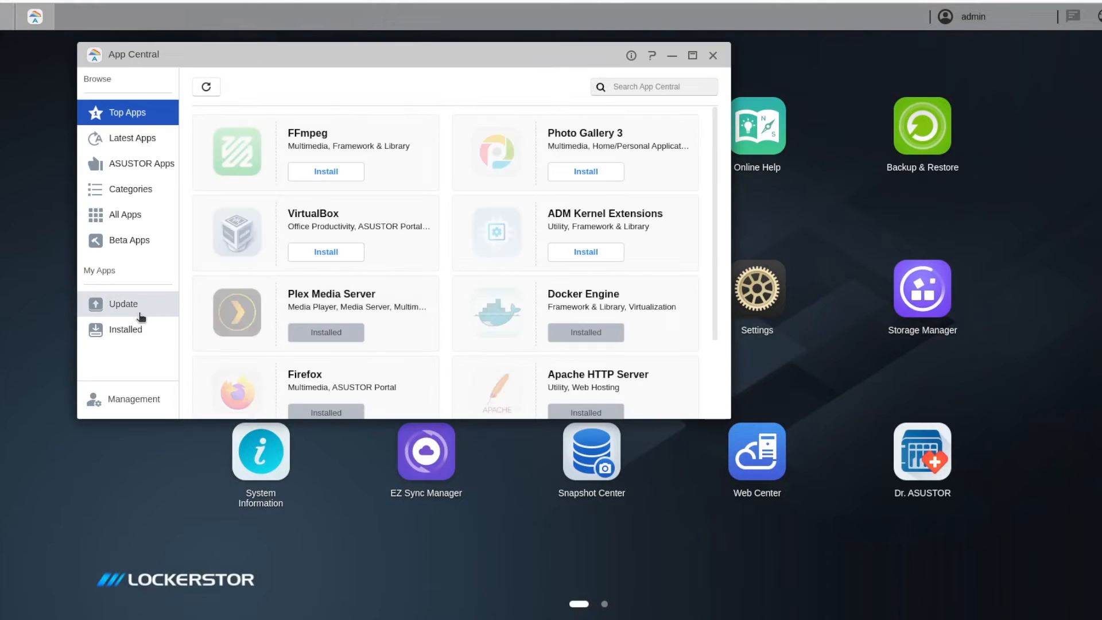
{"action": "left_click", "coordinate": [126, 329]}
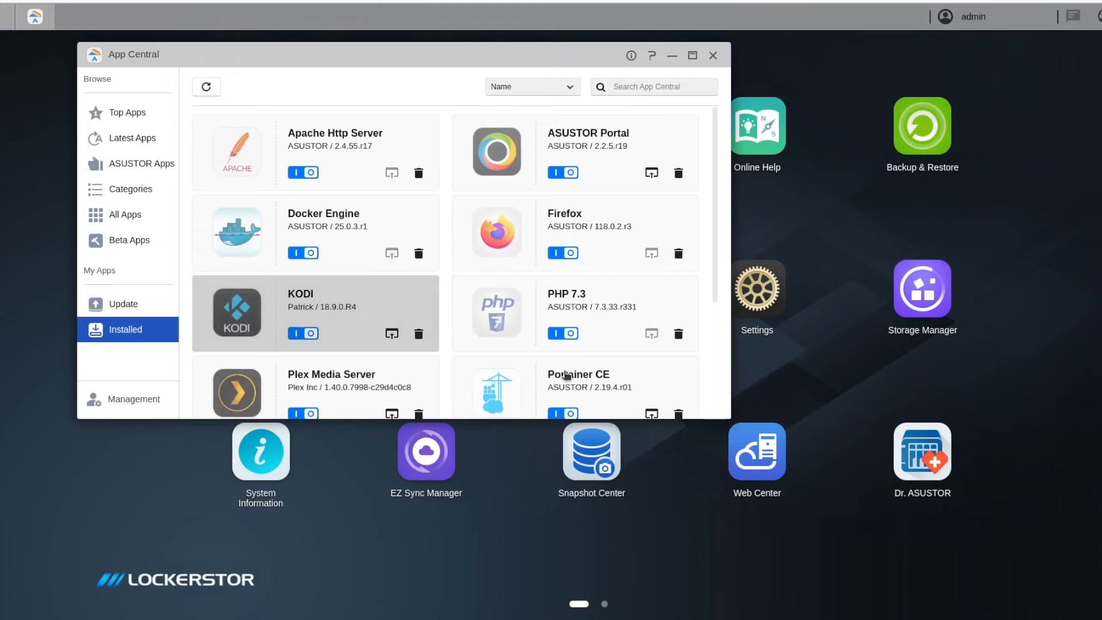
{"action": "scroll", "scroll_direction": "down", "scroll_amount": 3}
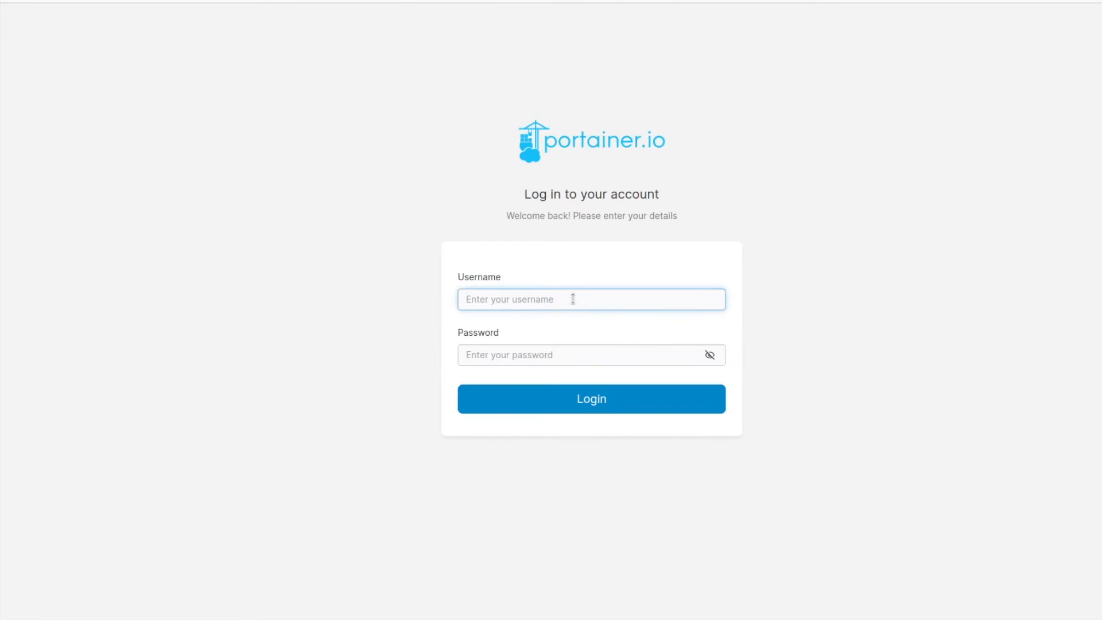
Log in to Portainer as user 'leon' and land on the Home page
{"action": "type", "text": "leon"}
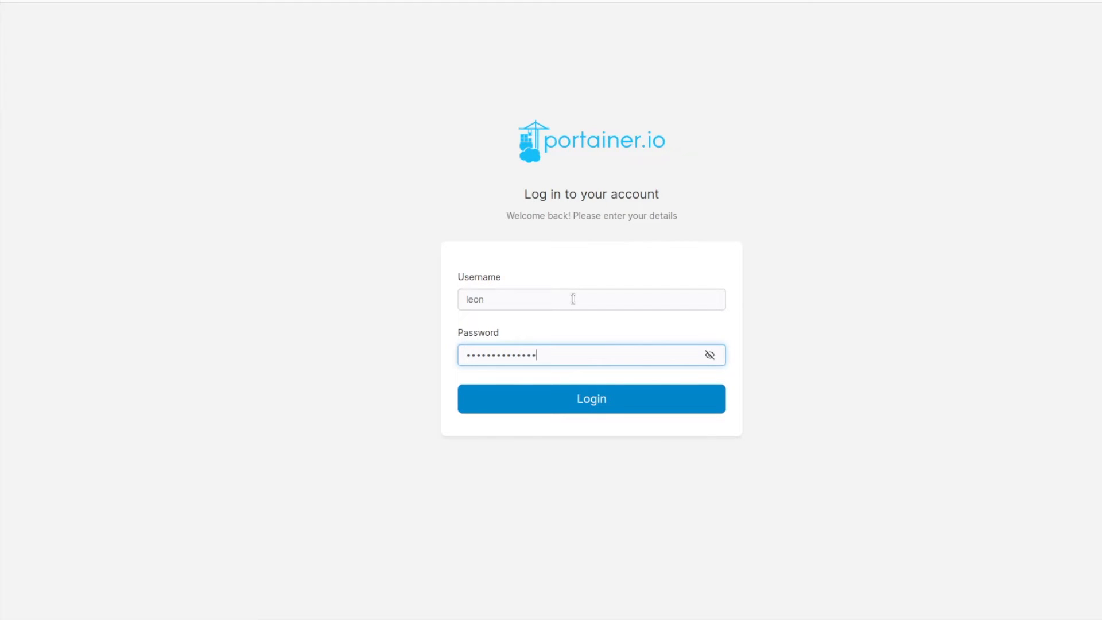
{"action": "left_click", "coordinate": [591, 398]}
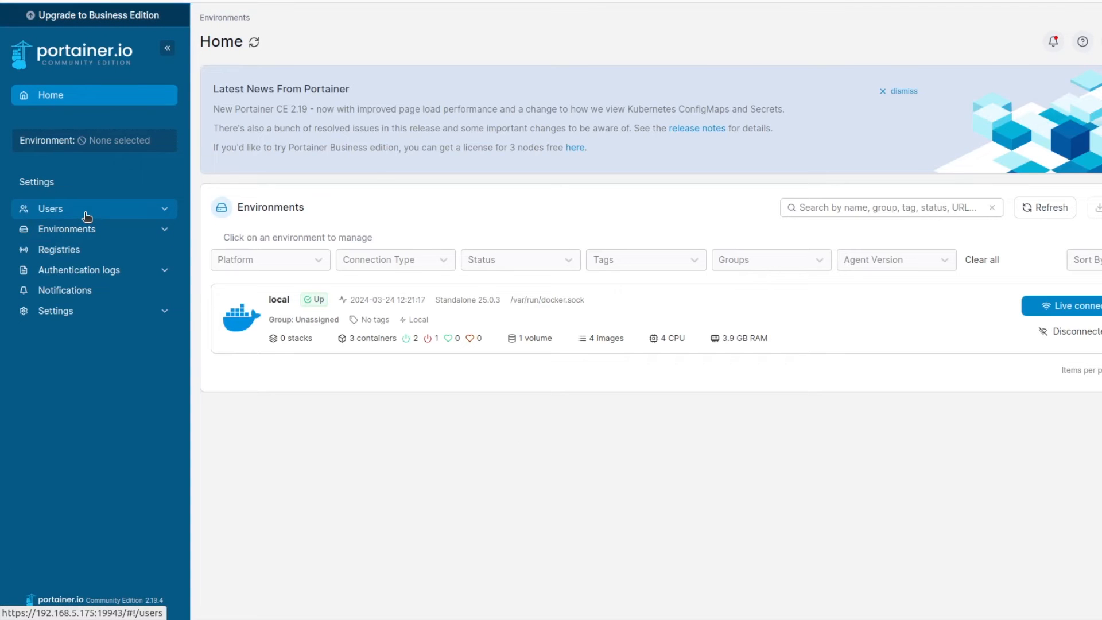
Browse the Users, Environments, Groups and Tags pages, then enter the local environment's dashboard from Home
{"action": "left_click", "coordinate": [51, 208]}
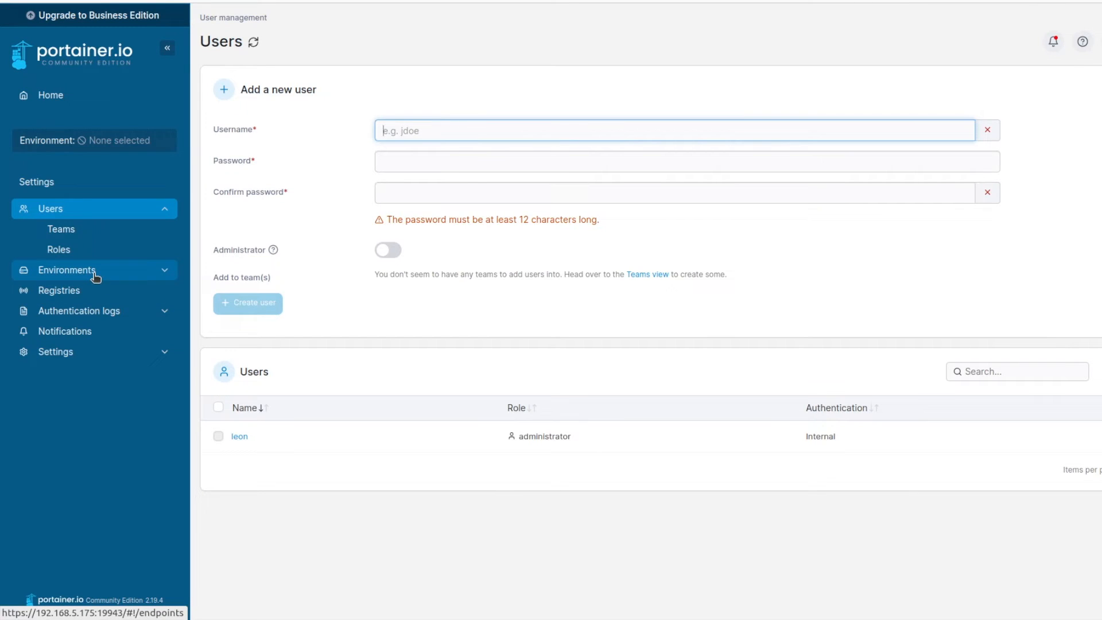
{"action": "left_click", "coordinate": [67, 269]}
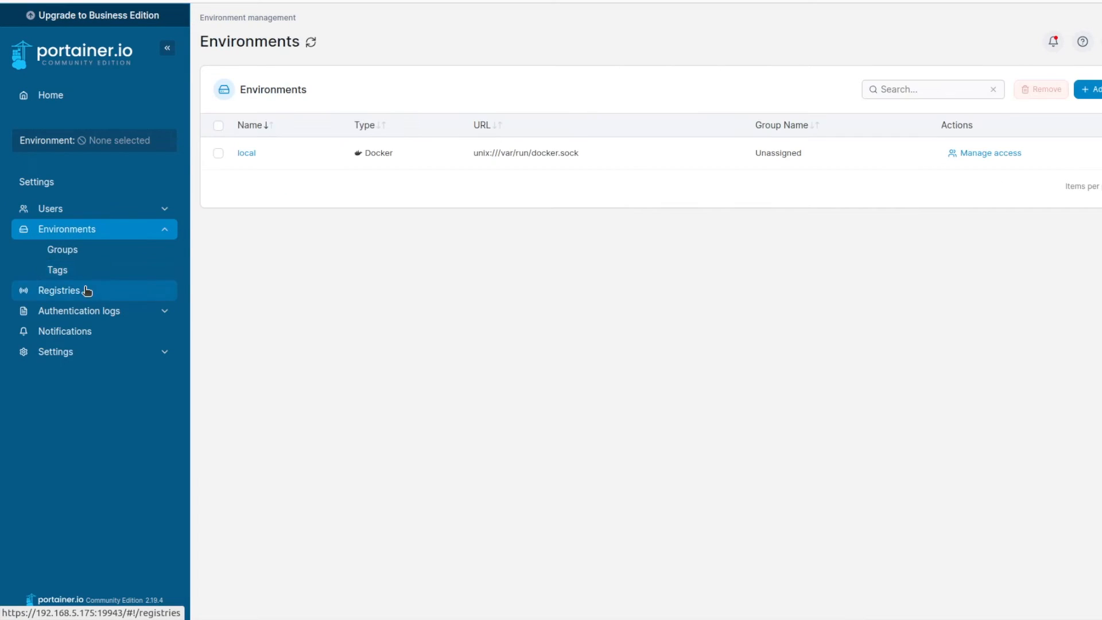
{"action": "left_click", "coordinate": [62, 250]}
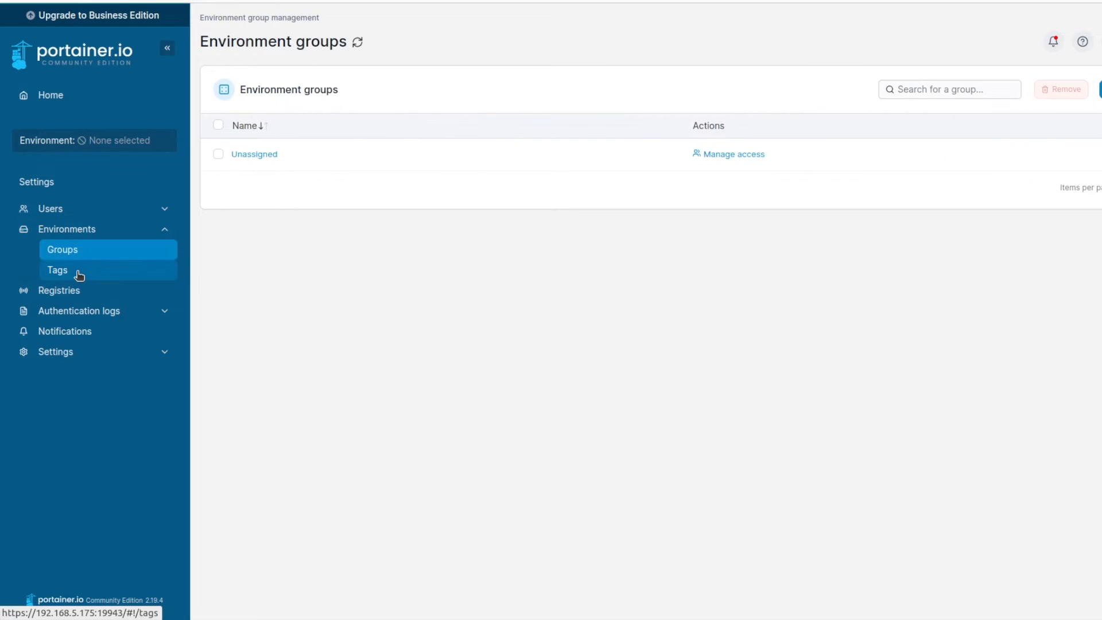
{"action": "left_click", "coordinate": [58, 270]}
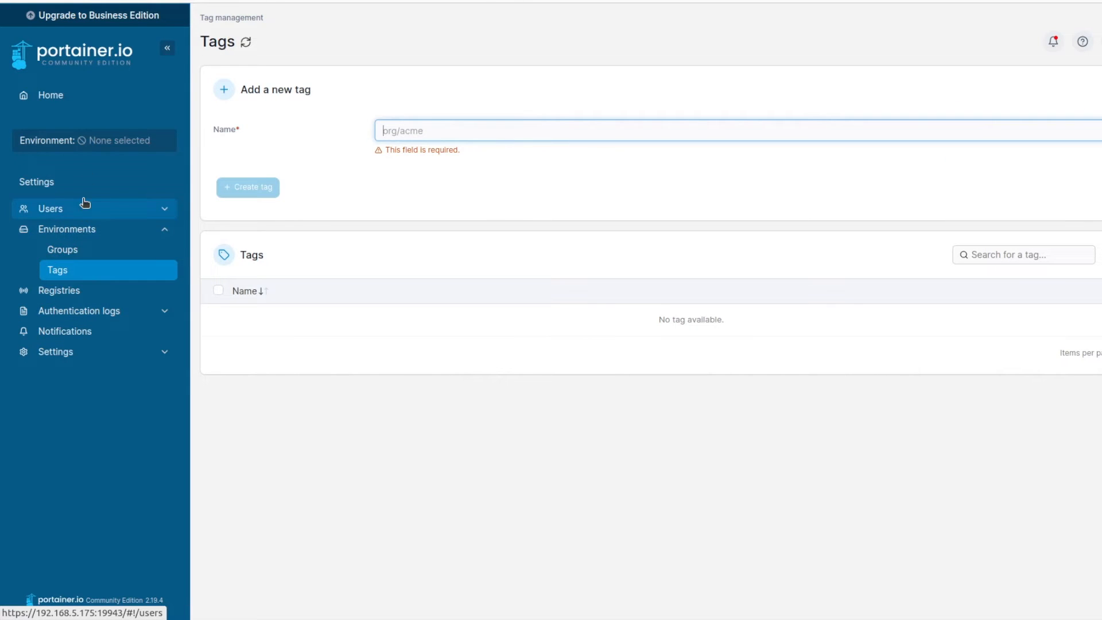
{"action": "left_click", "coordinate": [50, 95]}
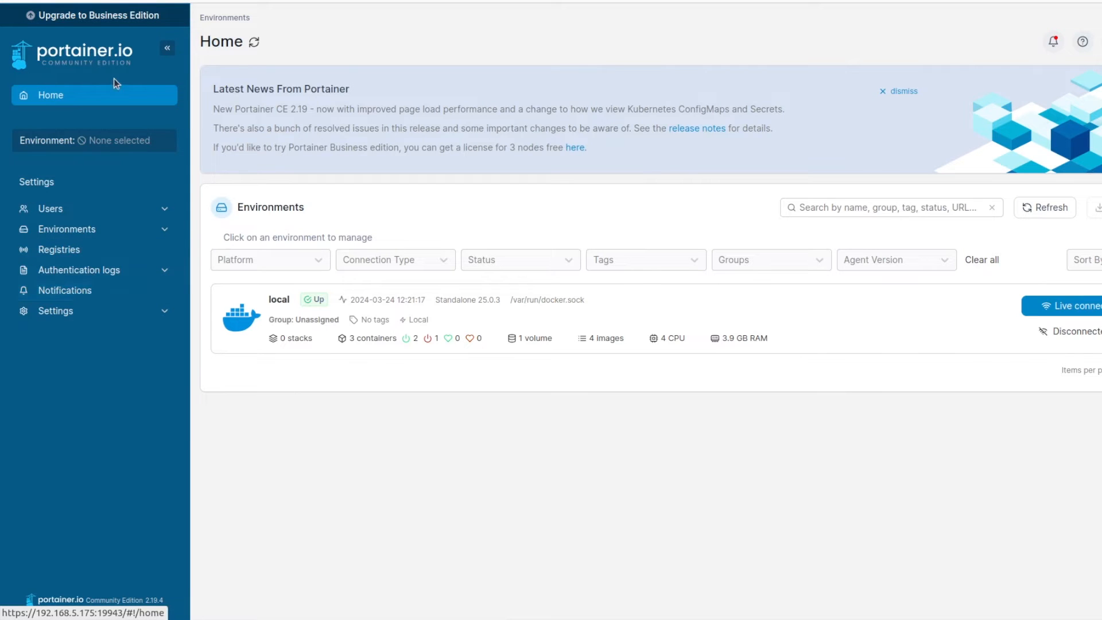
{"action": "left_click", "coordinate": [168, 49]}
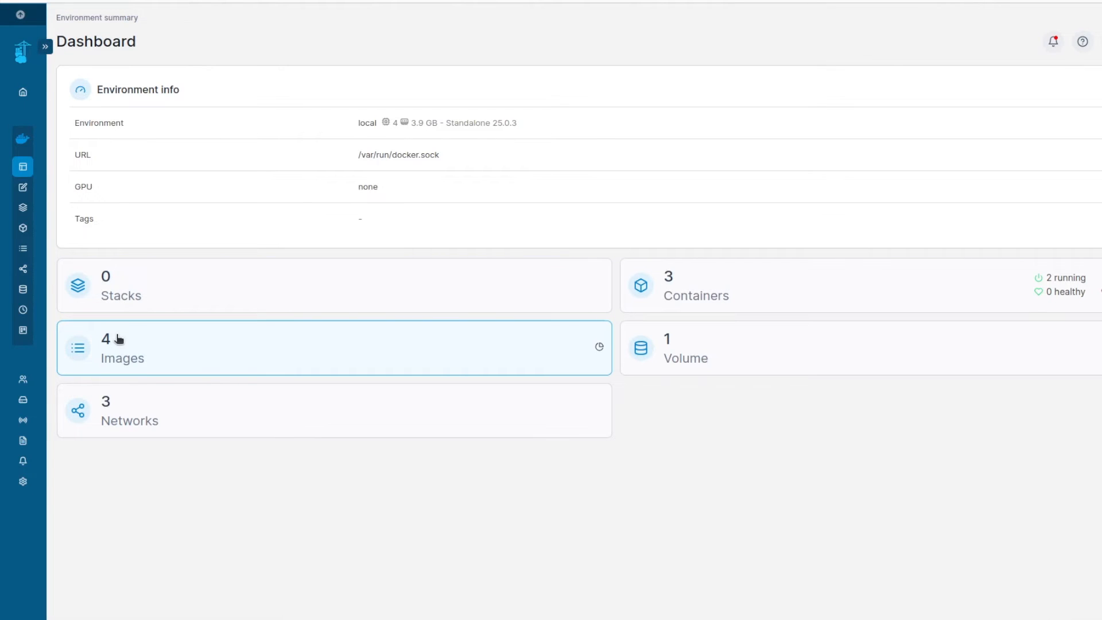
View the local environment's images and the transmission image's details and layers
{"action": "left_click", "coordinate": [44, 45]}
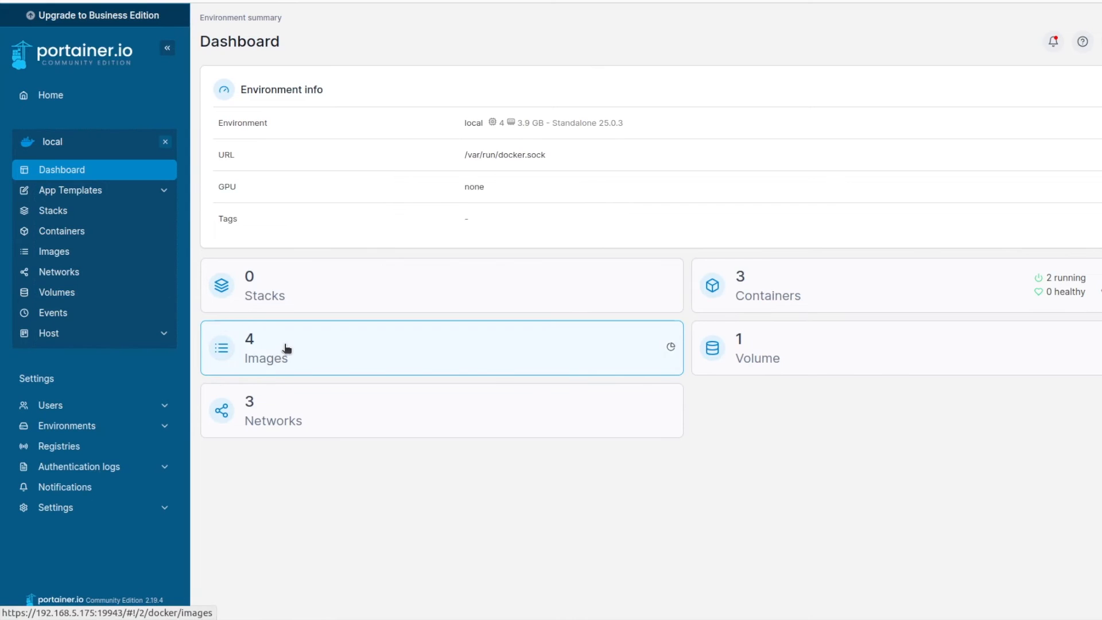
{"action": "left_click", "coordinate": [267, 348]}
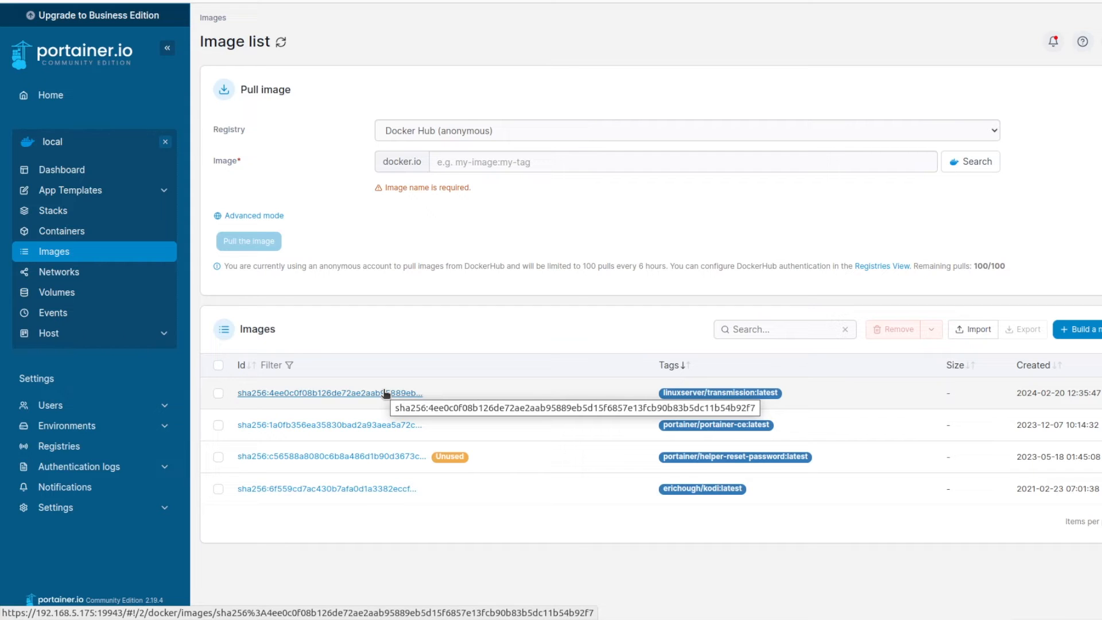
{"action": "left_click", "coordinate": [328, 393]}
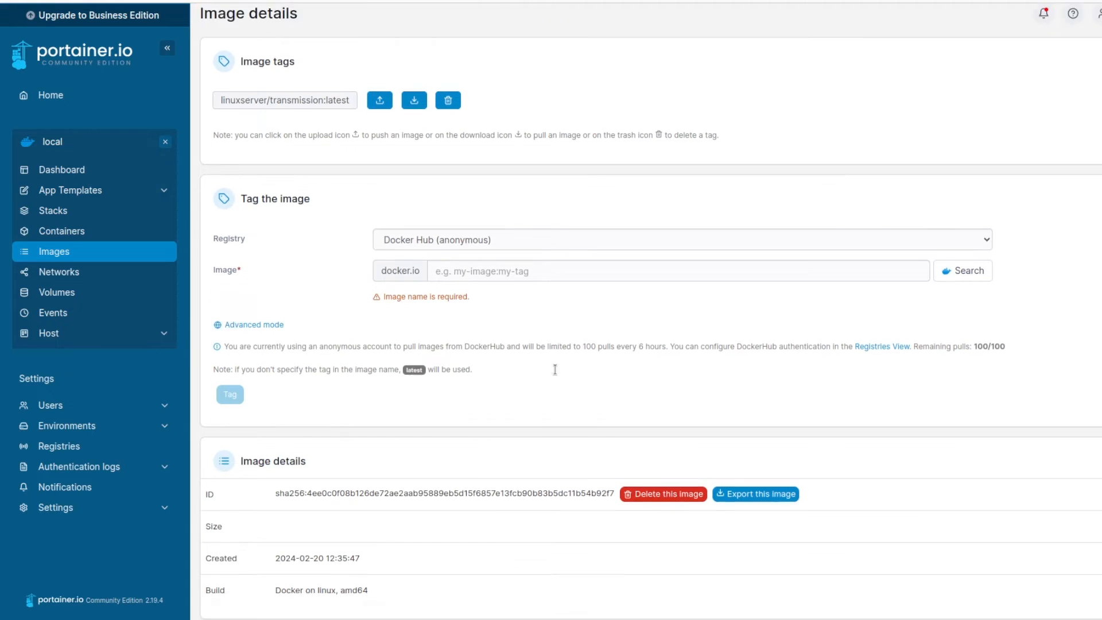
{"action": "scroll", "scroll_direction": "down", "scroll_amount": 3}
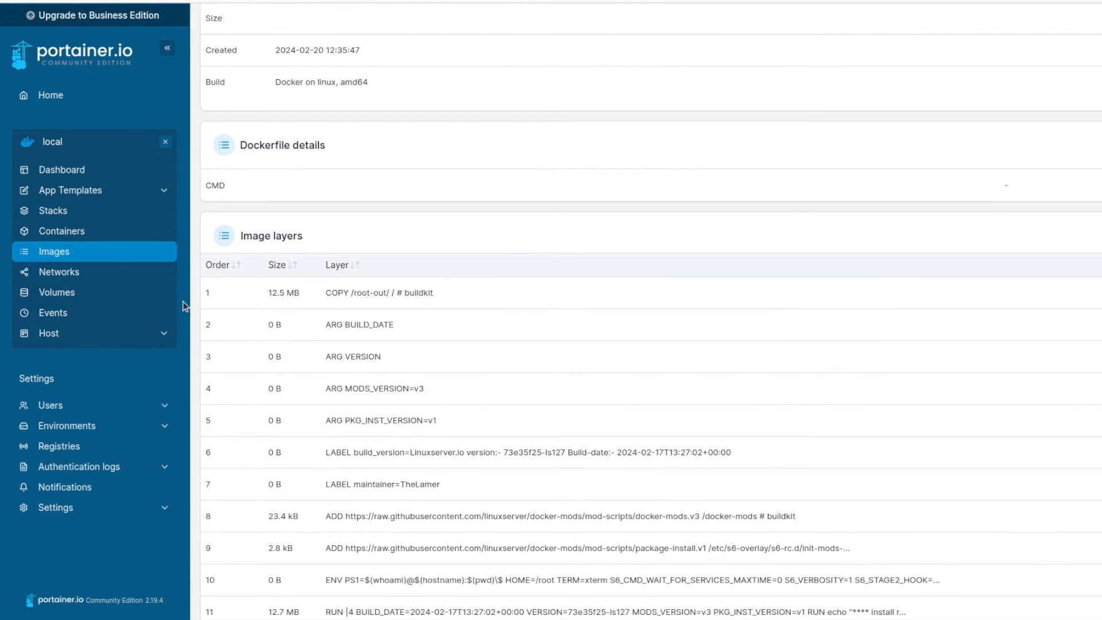
Review the container, image and stack lists of the local environment
{"action": "left_click", "coordinate": [62, 231]}
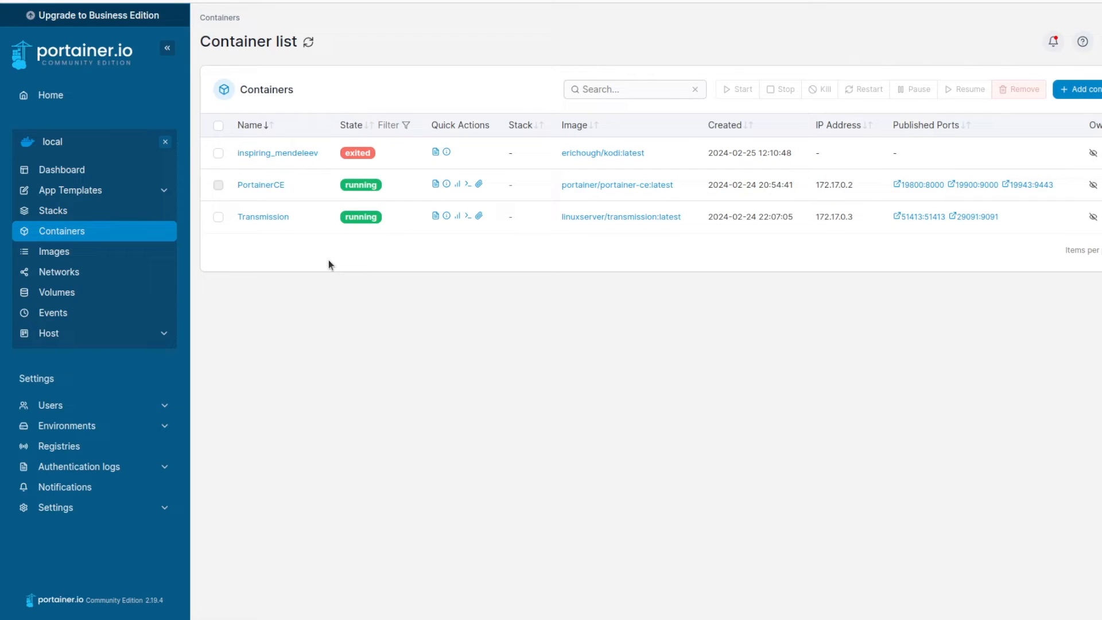
{"action": "left_click", "coordinate": [54, 251]}
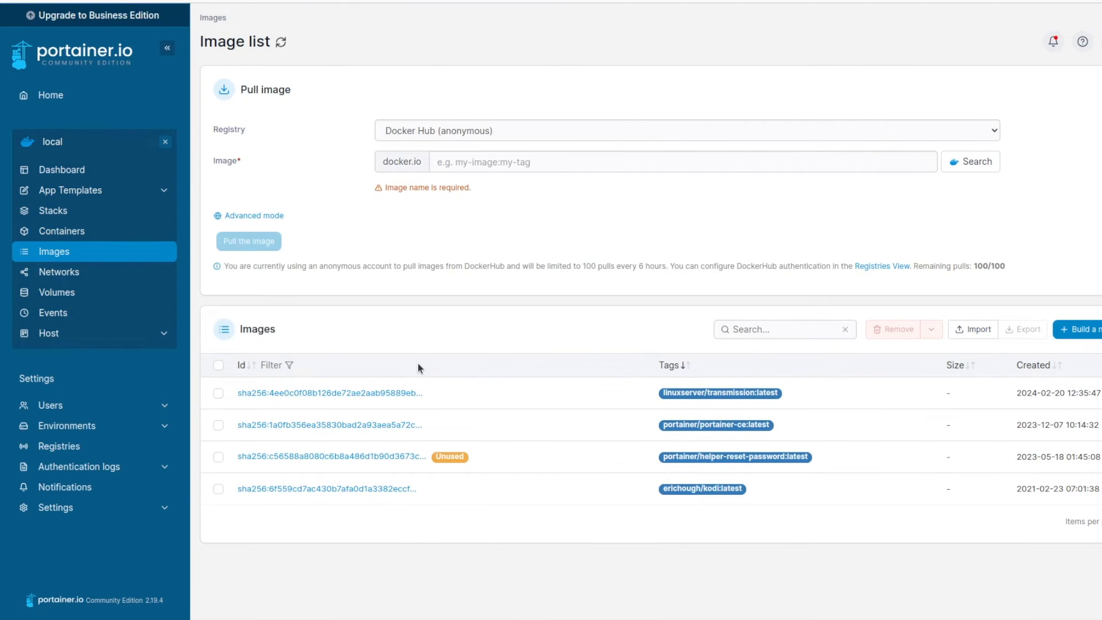
{"action": "left_click", "coordinate": [59, 271]}
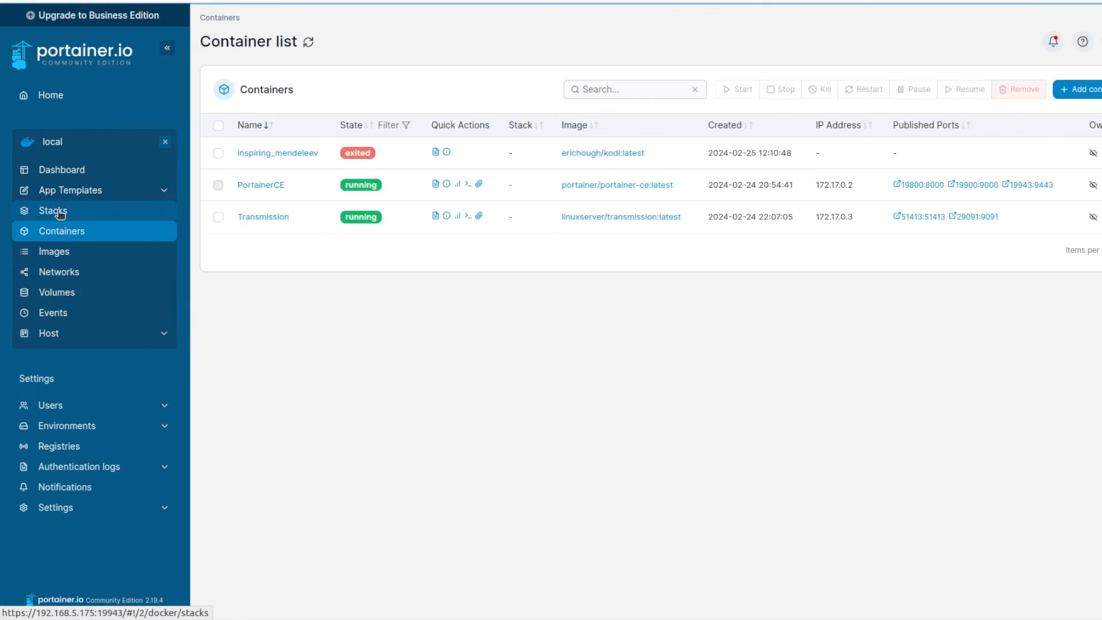
{"action": "left_click", "coordinate": [62, 170]}
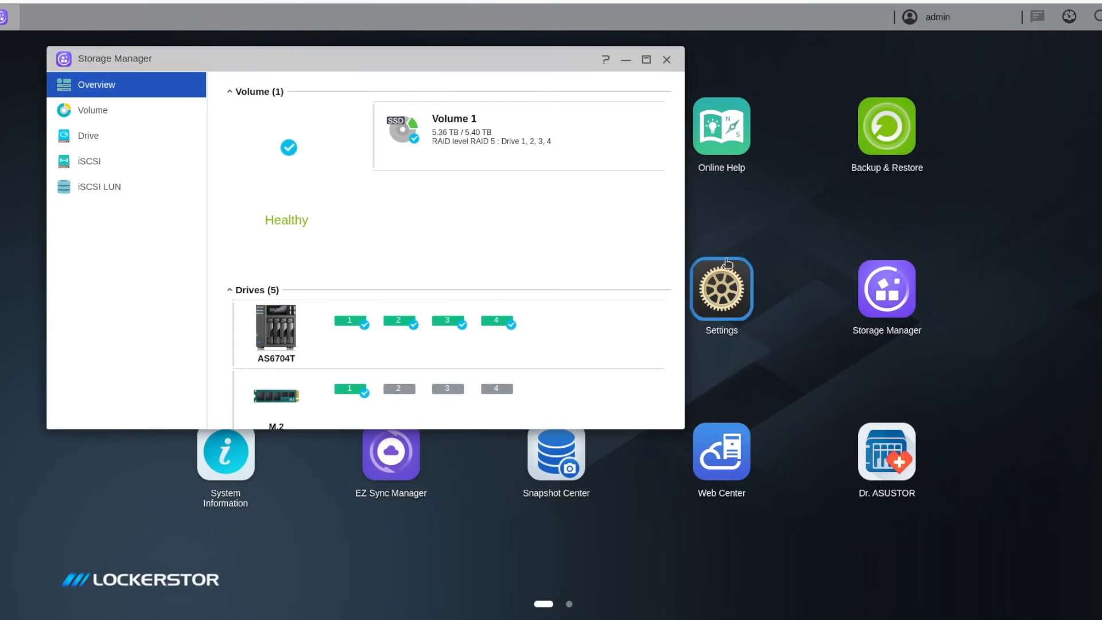
Show the Drive list and expand the M.2-1 Samsung SSD to its full details with Good status
{"action": "scroll", "scroll_direction": "down", "scroll_amount": 3}
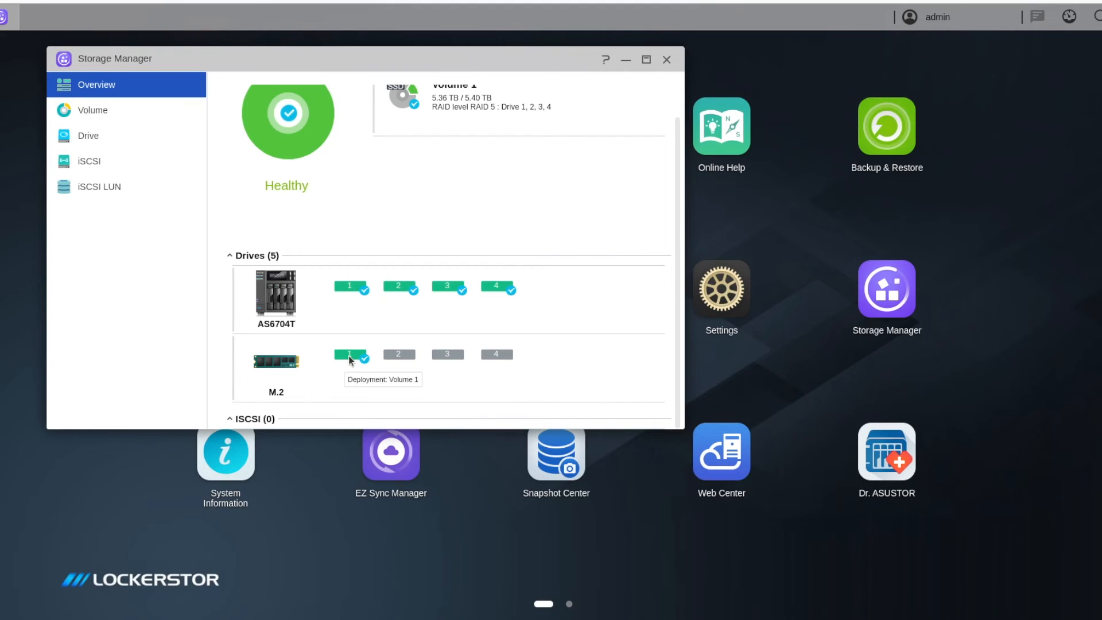
{"action": "mouse_move", "coordinate": [342, 376]}
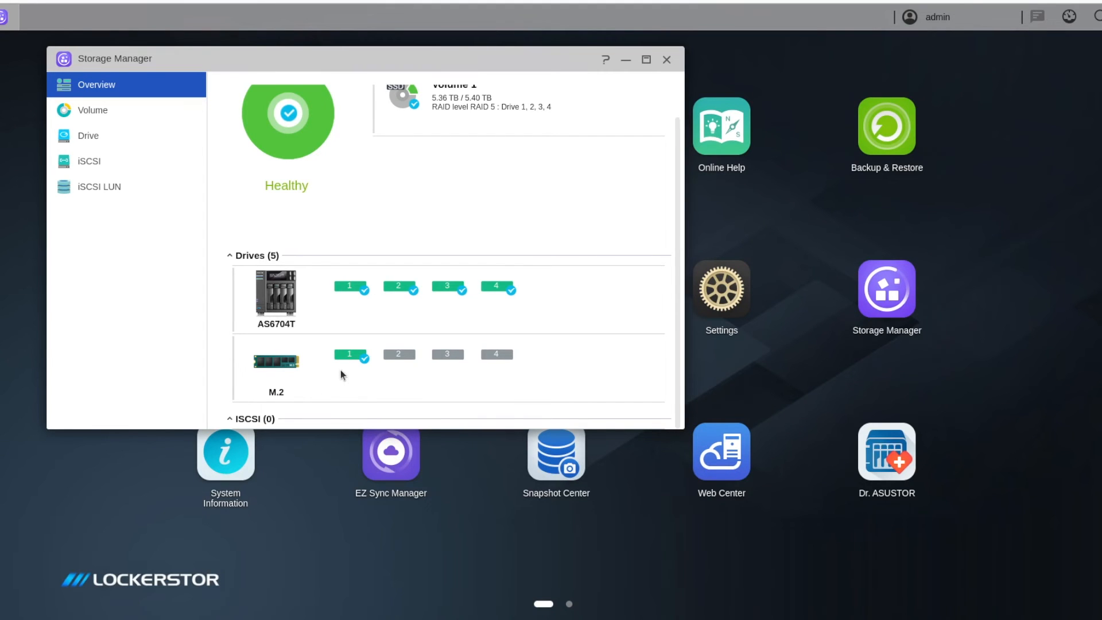
{"action": "mouse_move", "coordinate": [350, 359]}
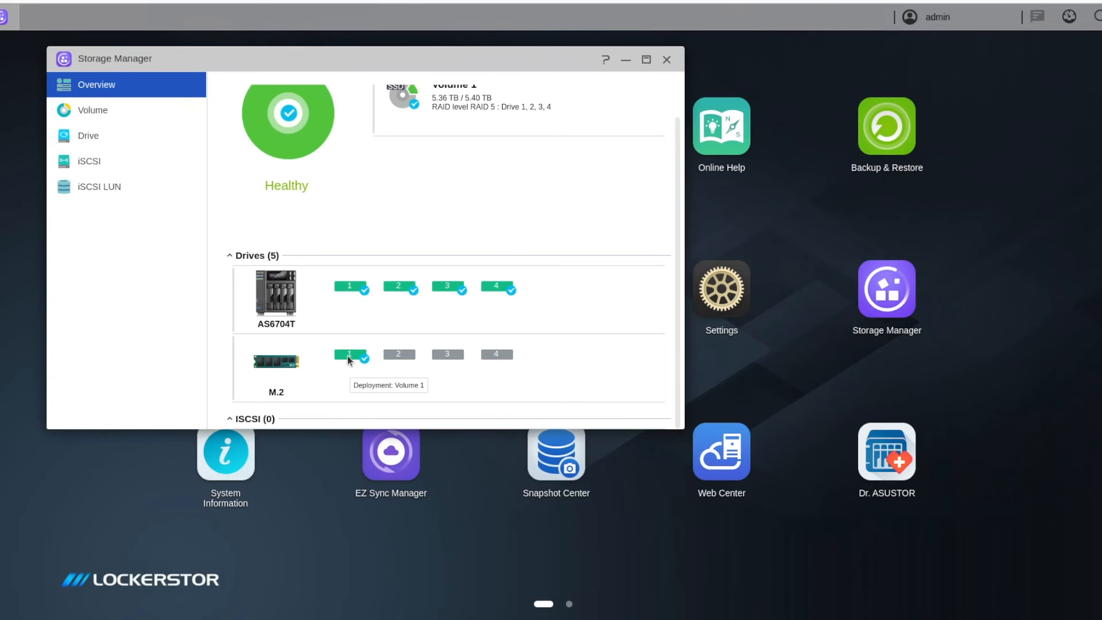
{"action": "left_click", "coordinate": [88, 135]}
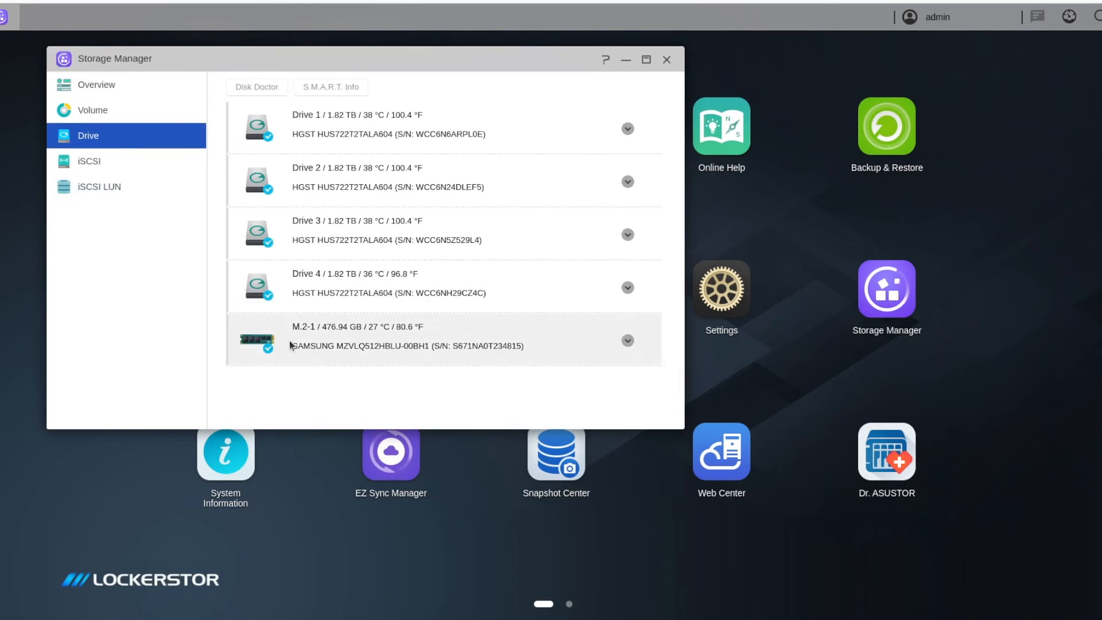
{"action": "left_click", "coordinate": [626, 340]}
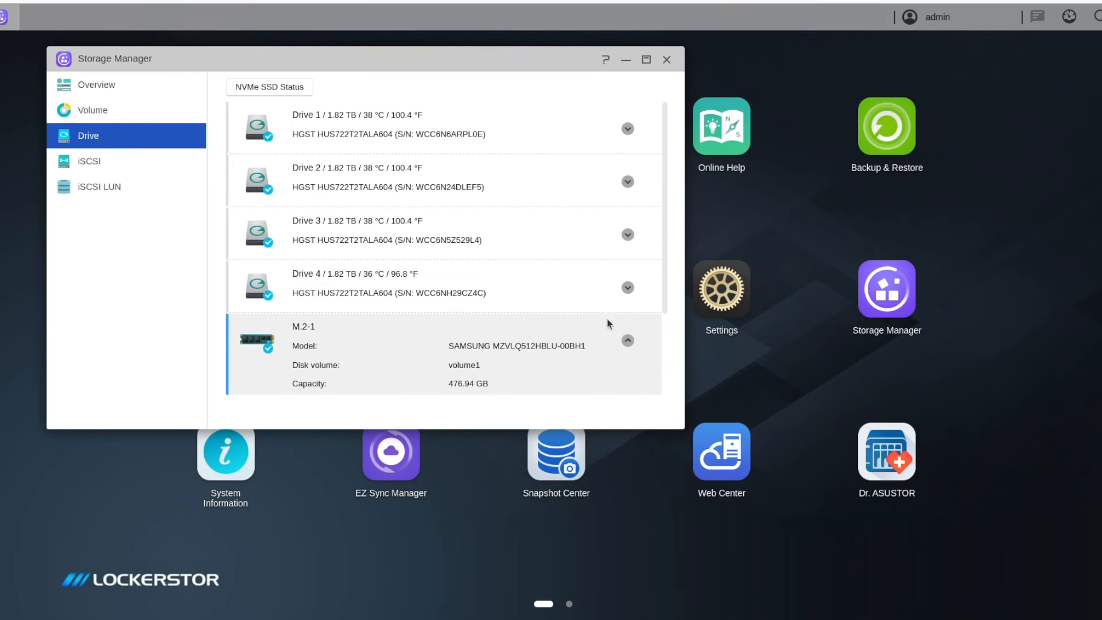
{"action": "scroll", "scroll_direction": "down", "scroll_amount": 3}
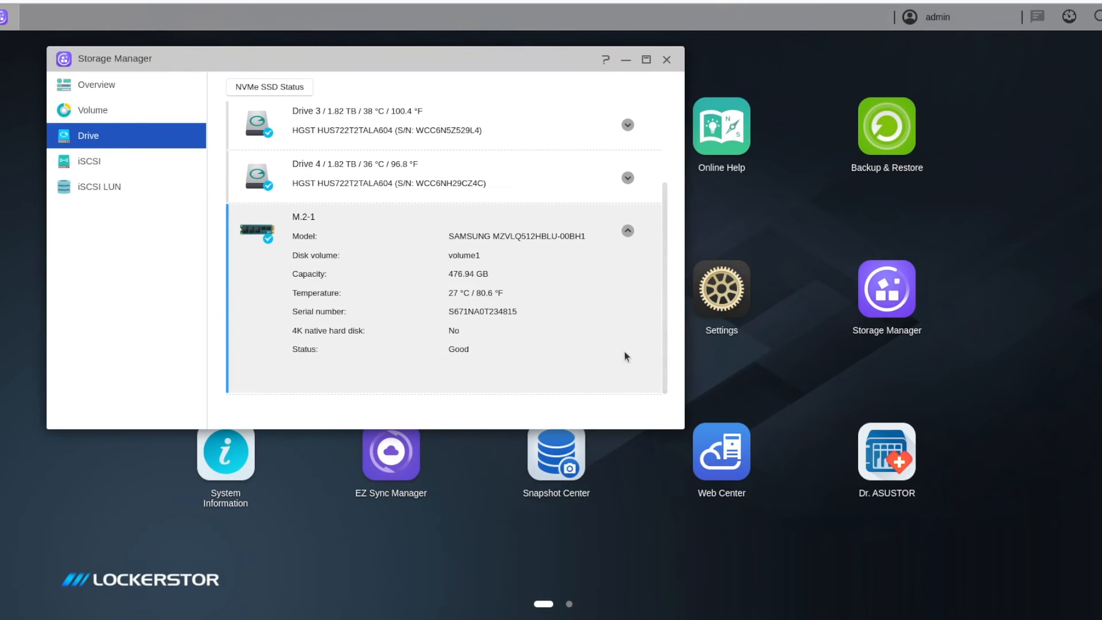
{"action": "mouse_move", "coordinate": [576, 344]}
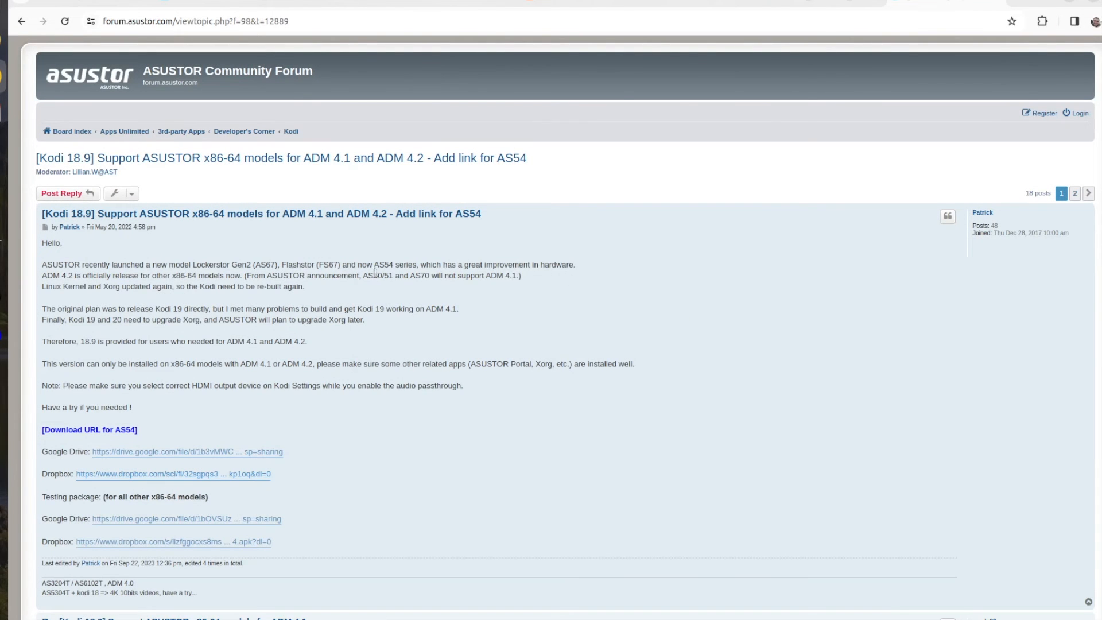
{"action": "mouse_move", "coordinate": [324, 294]}
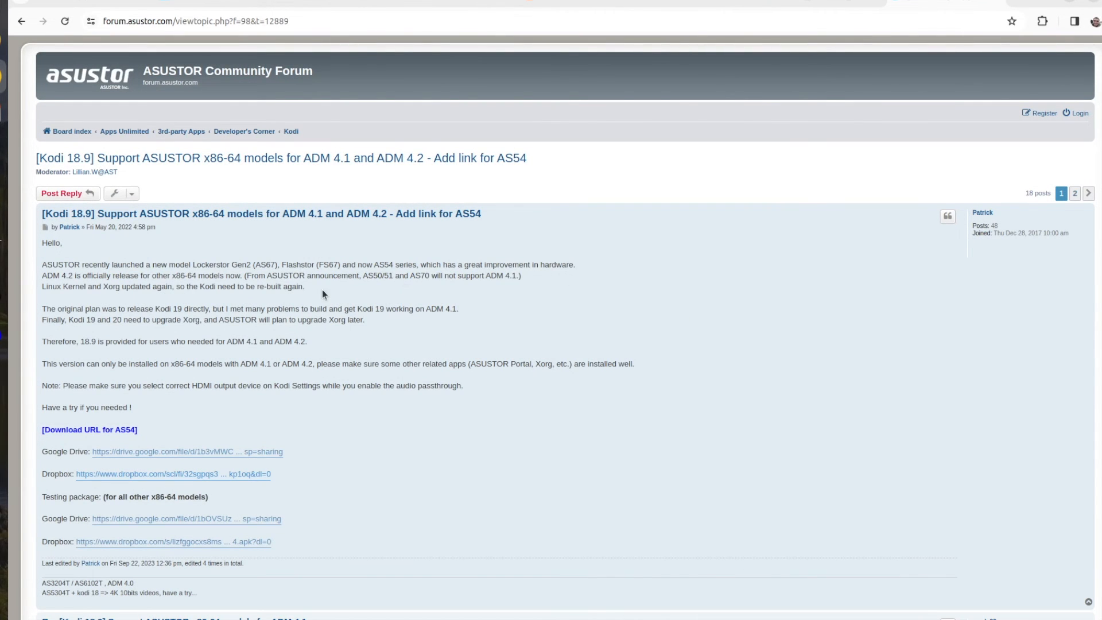
{"action": "mouse_move", "coordinate": [306, 413]}
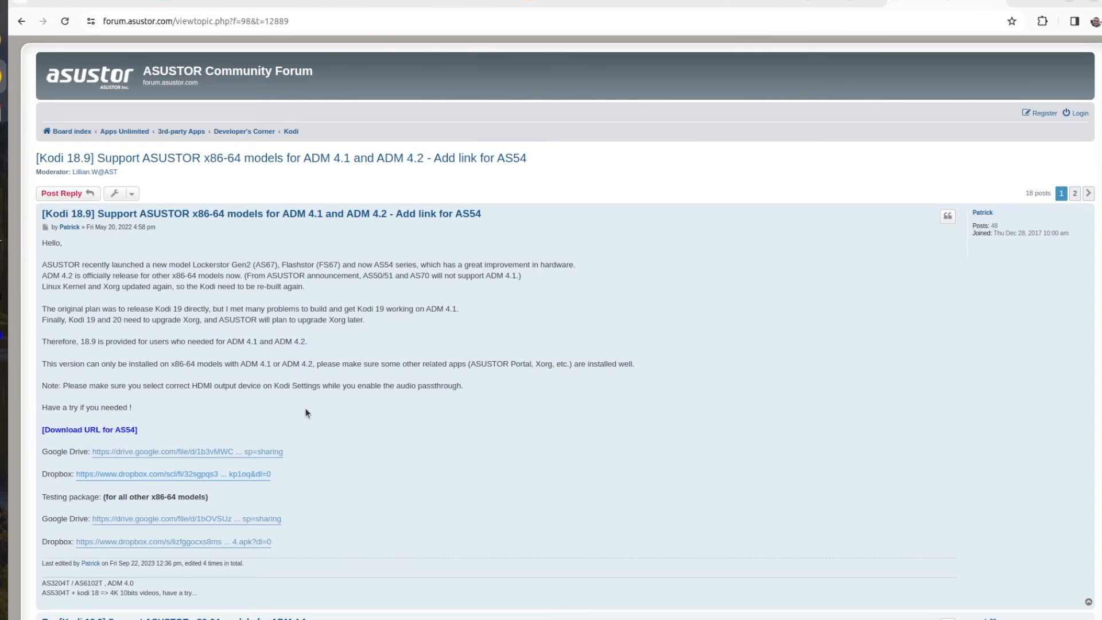
Scroll through the Kodi 18.9 support thread and continue to its page 2
{"action": "scroll", "scroll_direction": "down", "scroll_amount": 3}
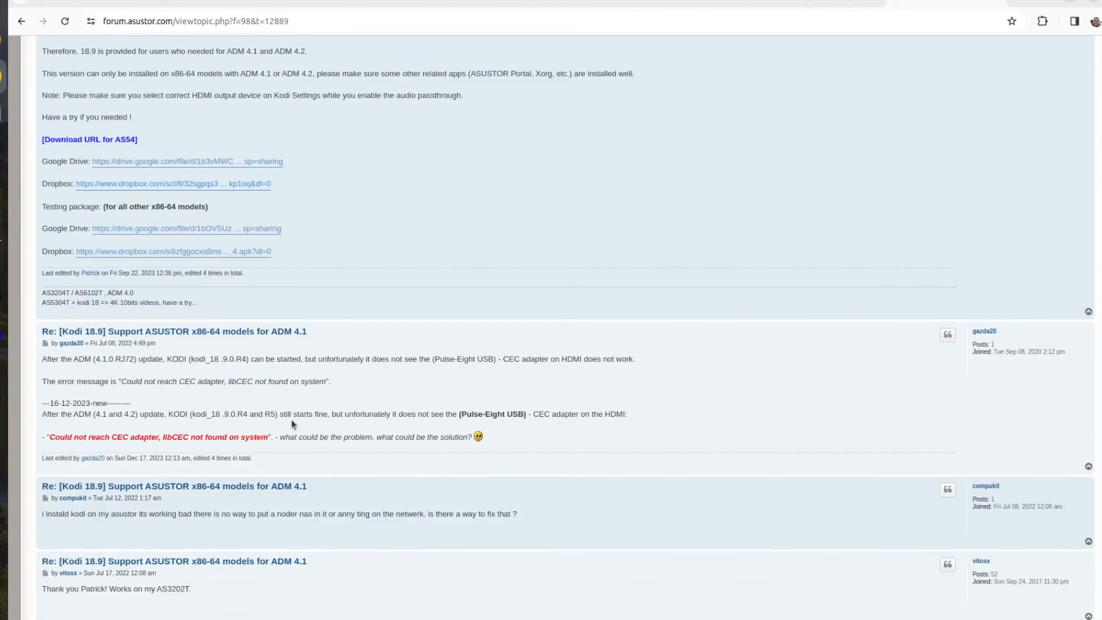
{"action": "scroll", "scroll_direction": "down", "scroll_amount": 3}
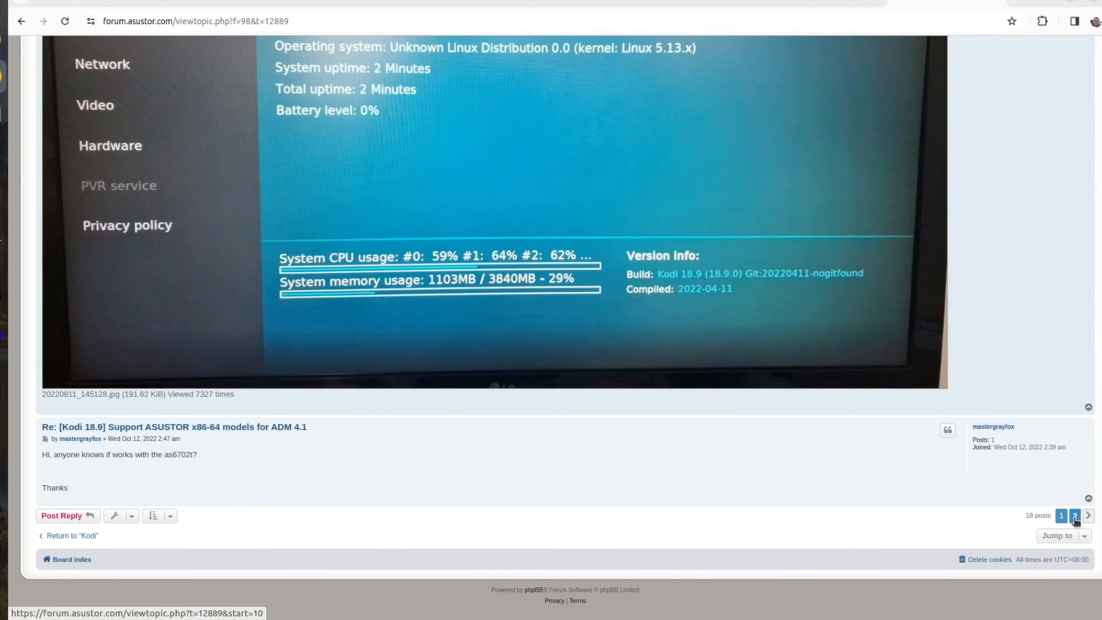
{"action": "left_click", "coordinate": [1074, 516]}
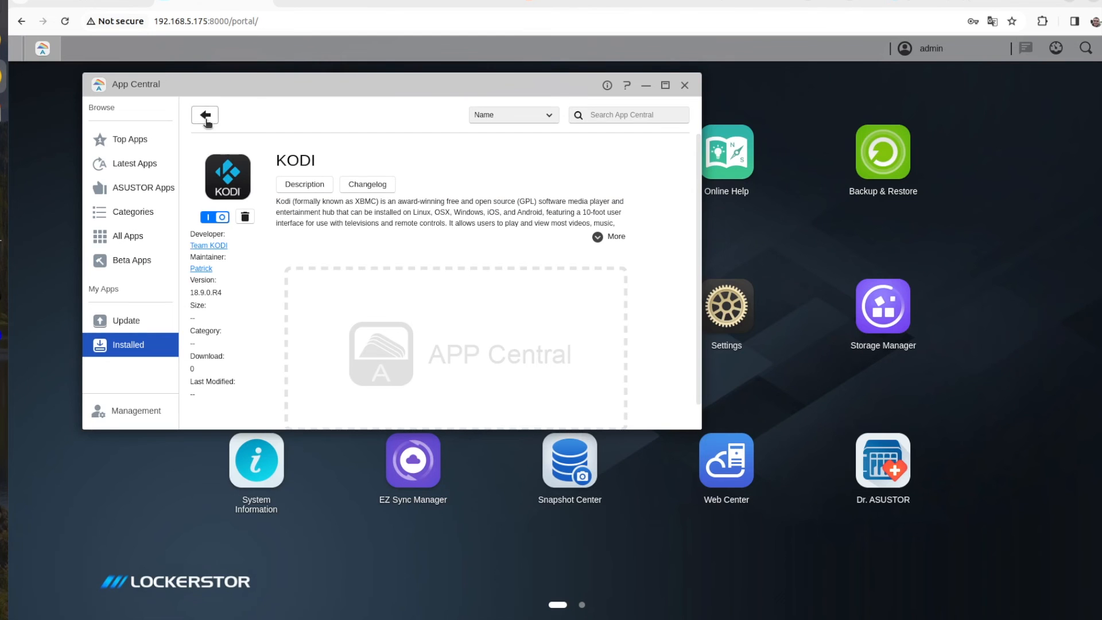
Expand Kodi's full description, then return to the installed apps list
{"action": "left_click", "coordinate": [205, 117]}
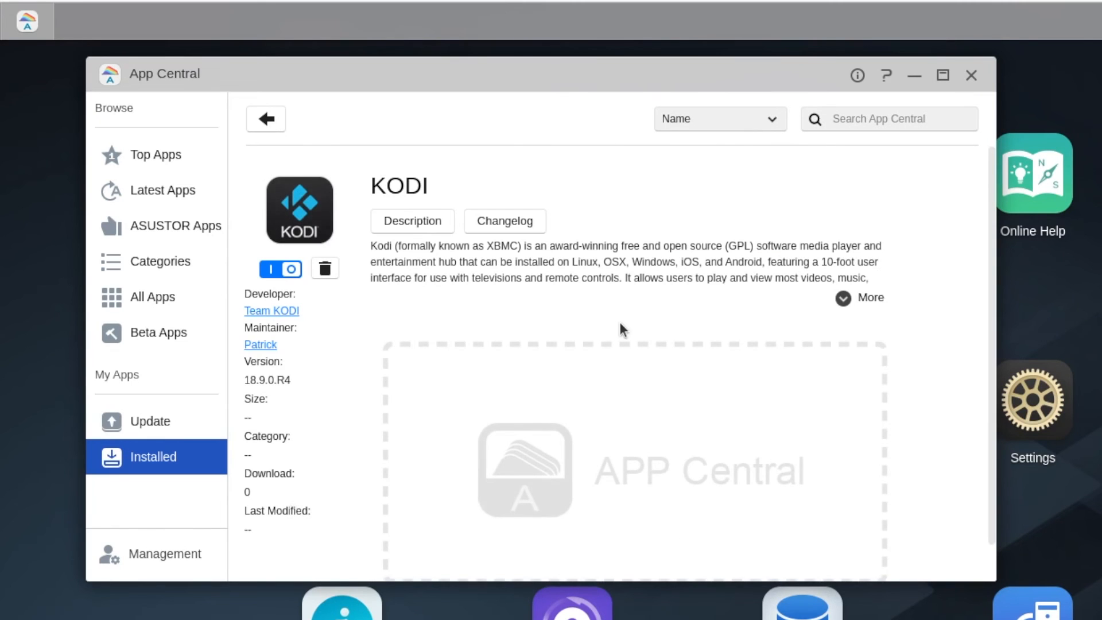
{"action": "left_click", "coordinate": [842, 297]}
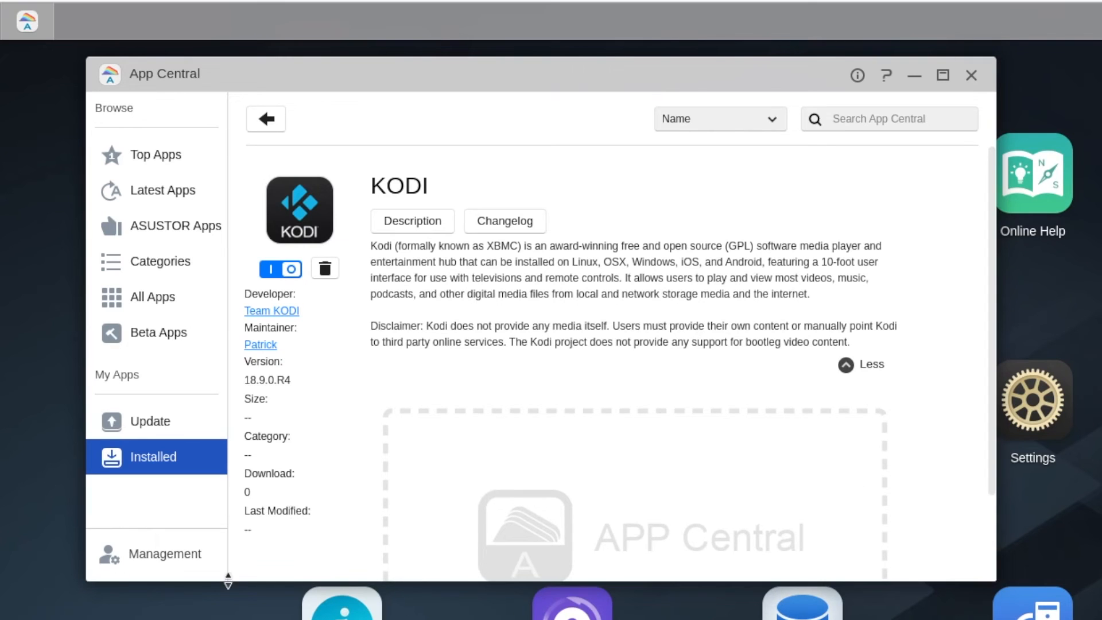
{"action": "left_click", "coordinate": [153, 457]}
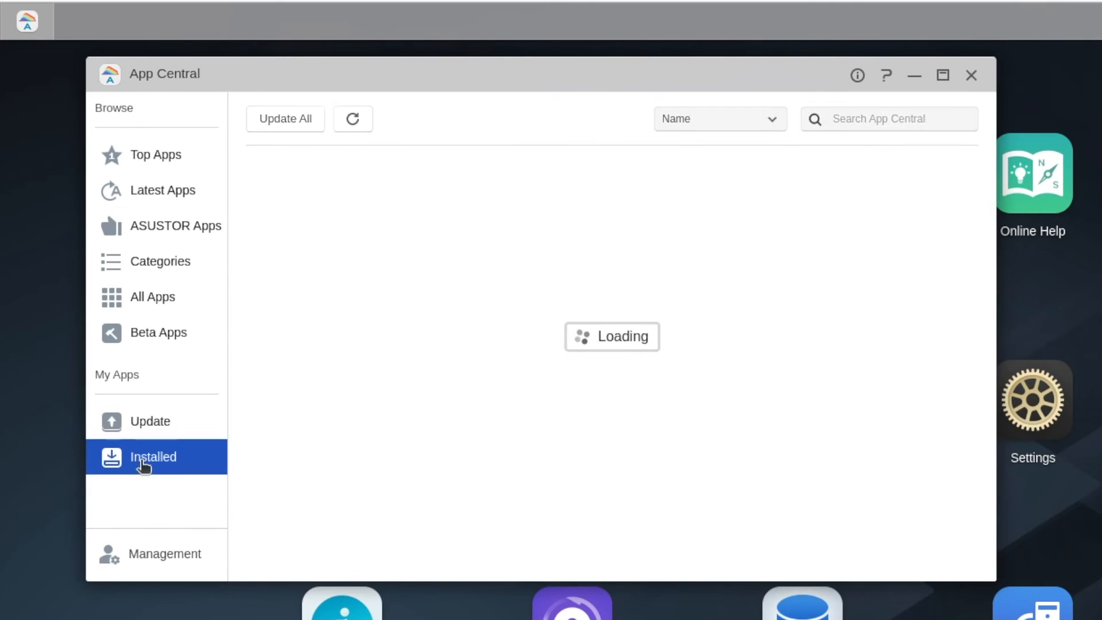
Visit Management's Manual Install page and come back to the installed apps list
{"action": "left_click", "coordinate": [164, 554]}
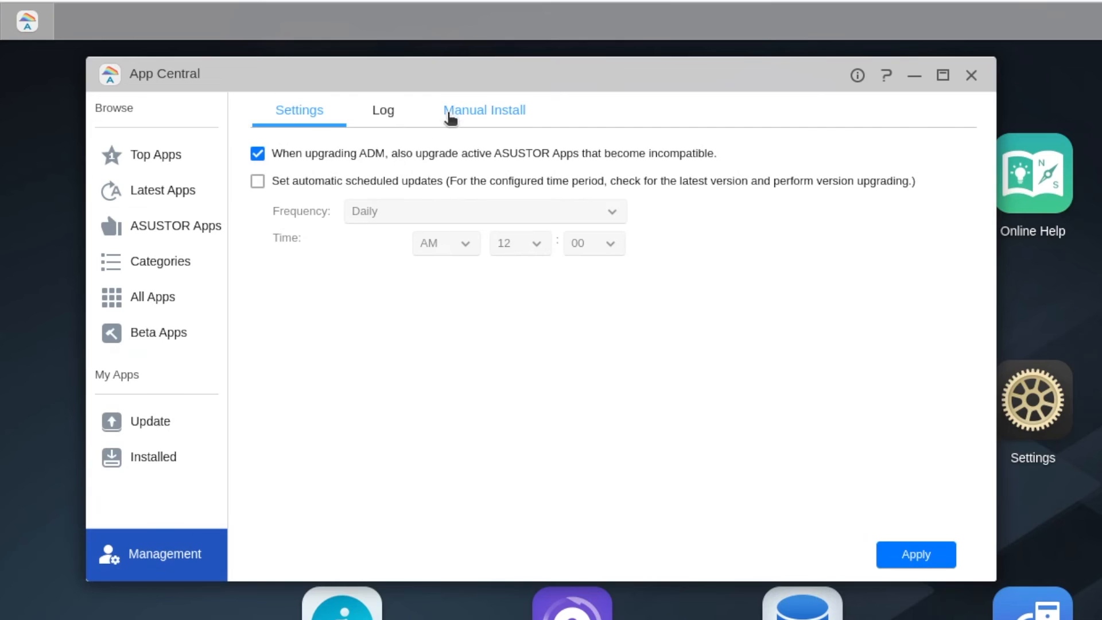
{"action": "left_click", "coordinate": [484, 110]}
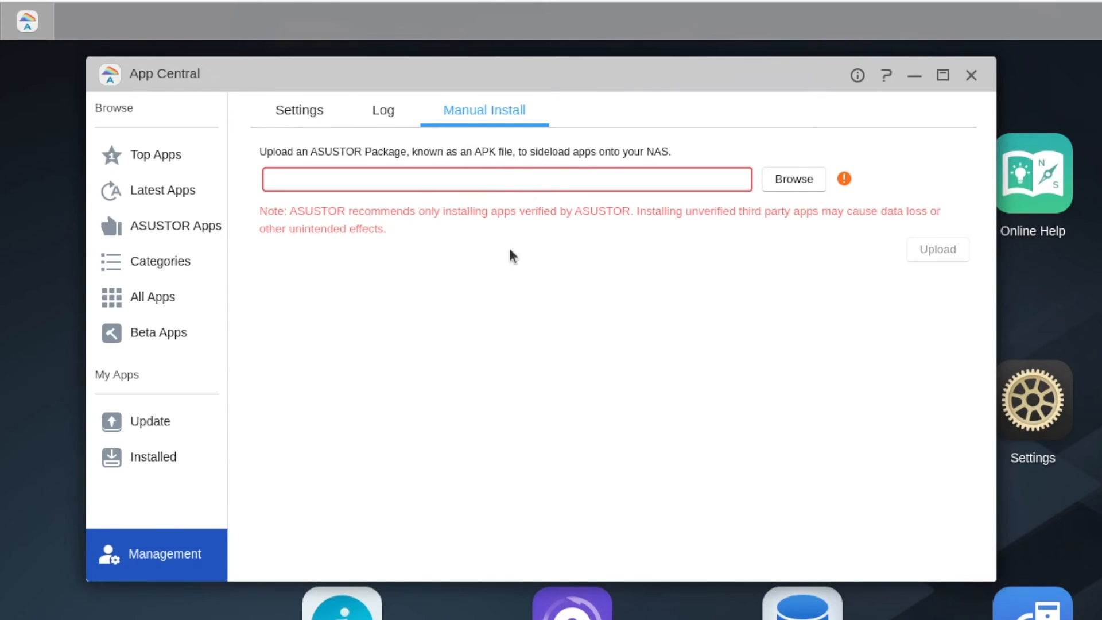
{"action": "mouse_move", "coordinate": [414, 245]}
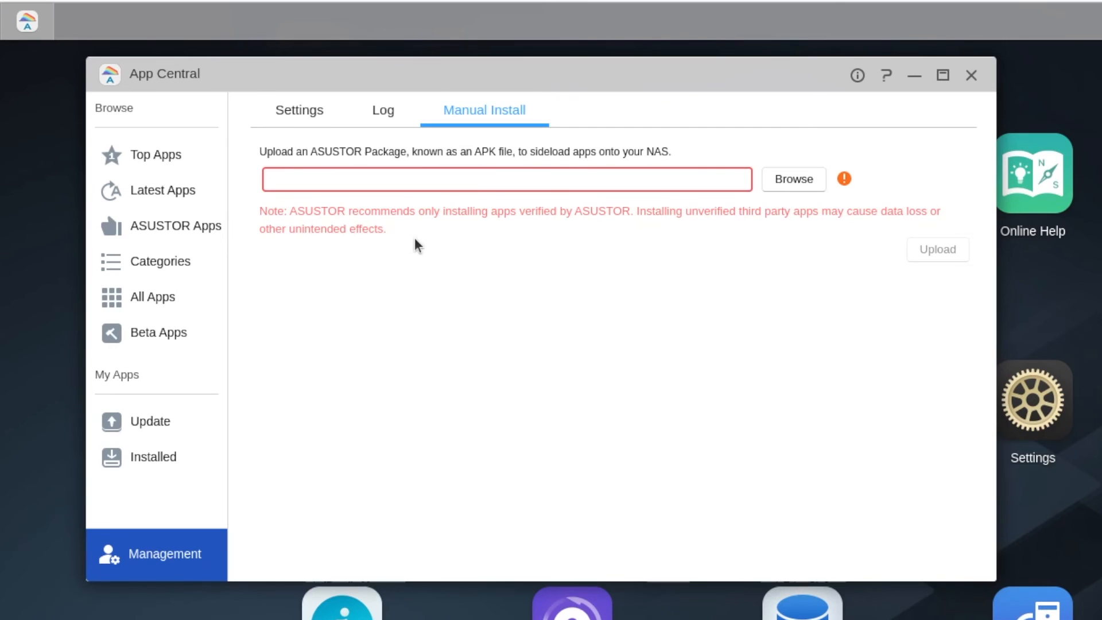
{"action": "left_click", "coordinate": [153, 457]}
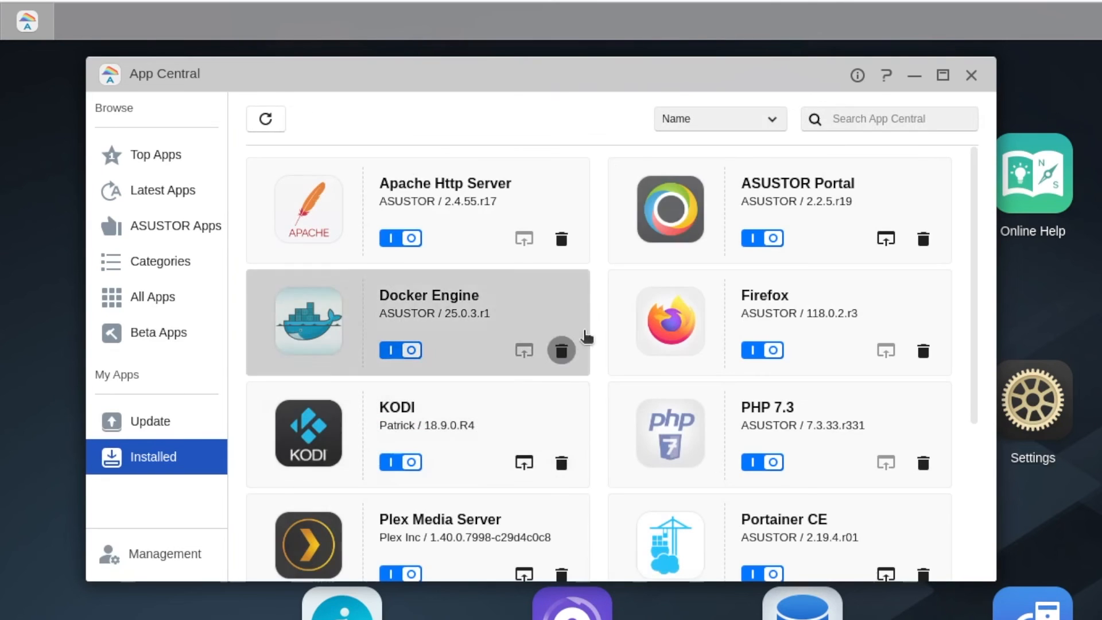